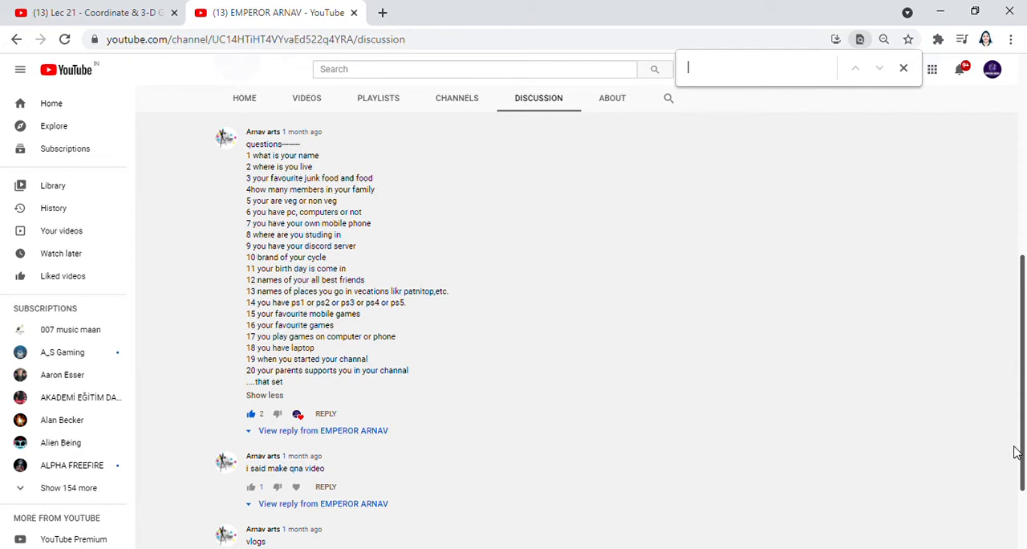
{"action": "mouse_move", "coordinate": [870, 122]}
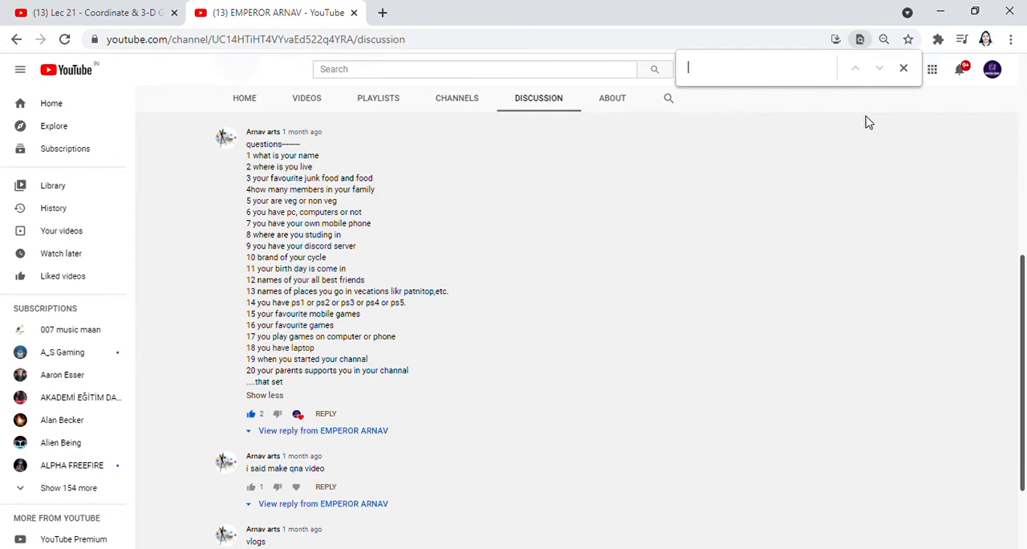
Close the browser find bar so the 20-question comment is read unobstructed
{"action": "left_click", "coordinate": [902, 68]}
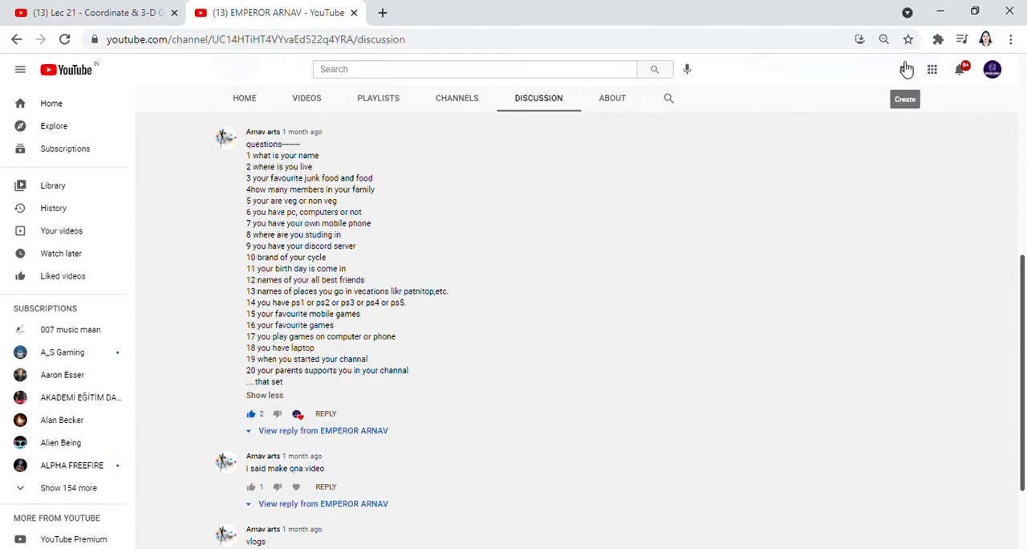
{"action": "mouse_move", "coordinate": [561, 191]}
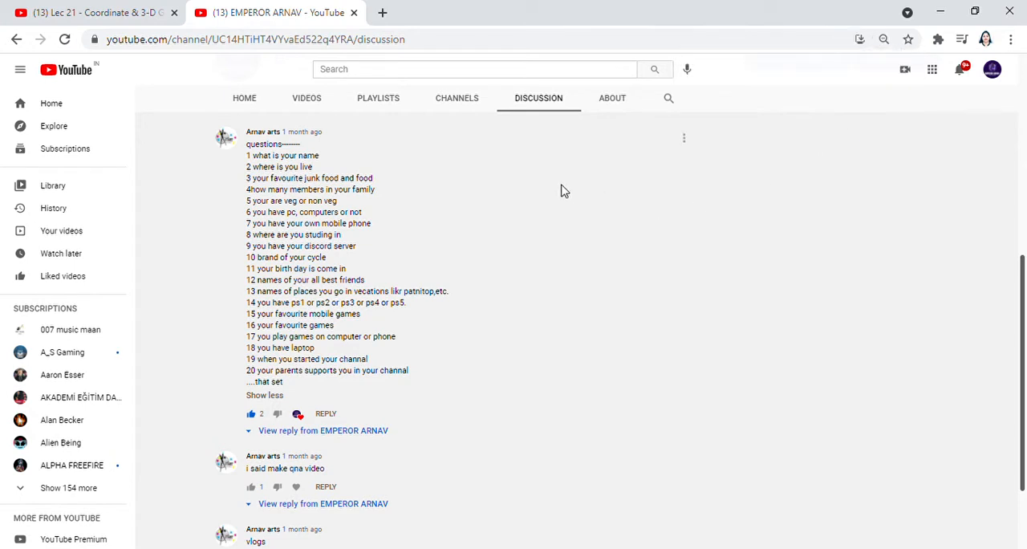
{"action": "mouse_move", "coordinate": [312, 235]}
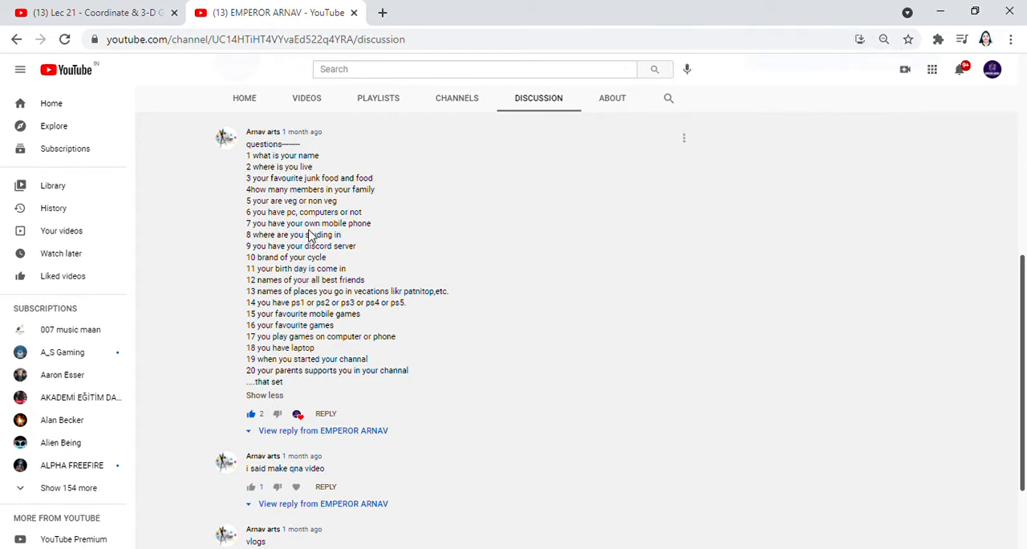
{"action": "mouse_move", "coordinate": [359, 292]}
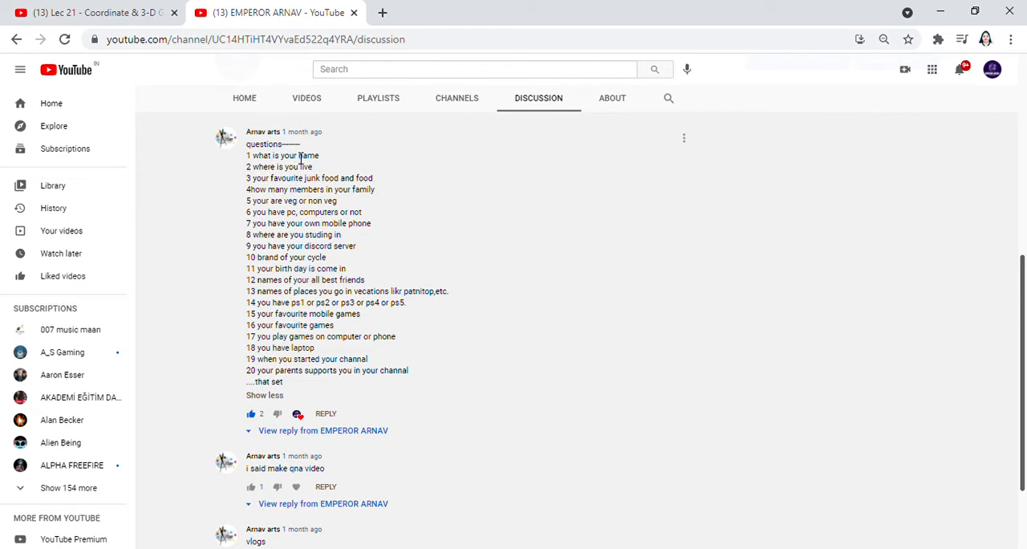
{"action": "mouse_move", "coordinate": [359, 172]}
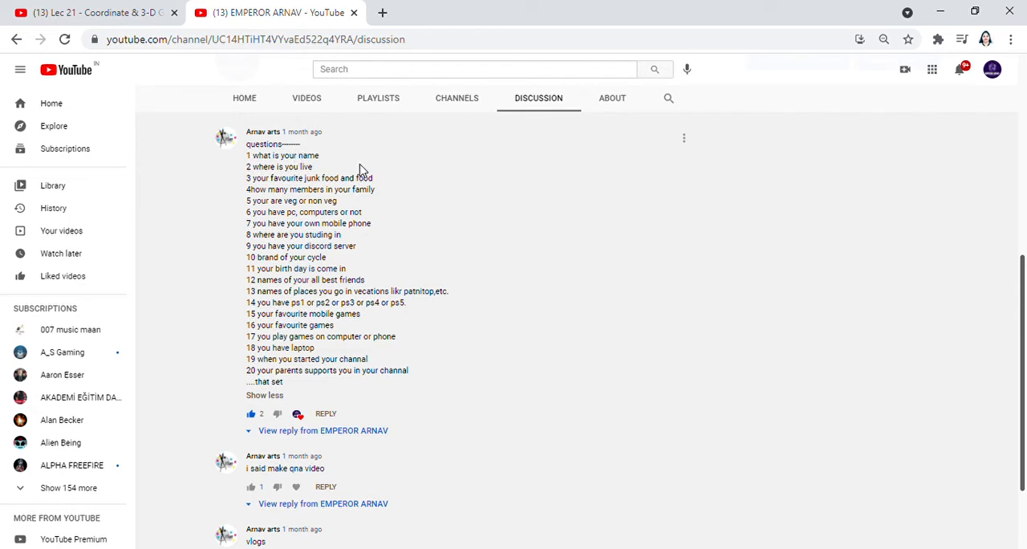
{"action": "mouse_move", "coordinate": [276, 174]}
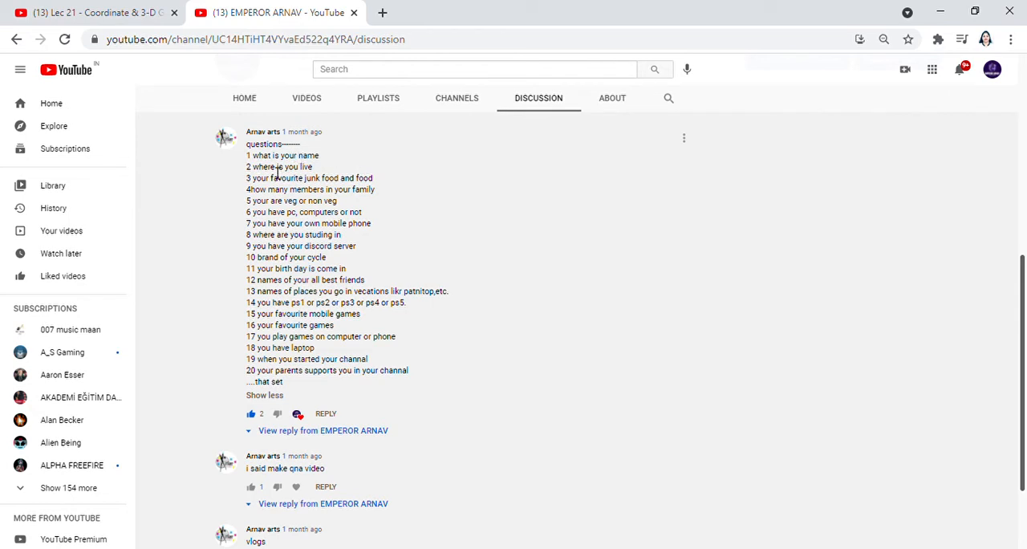
{"action": "mouse_move", "coordinate": [231, 178]}
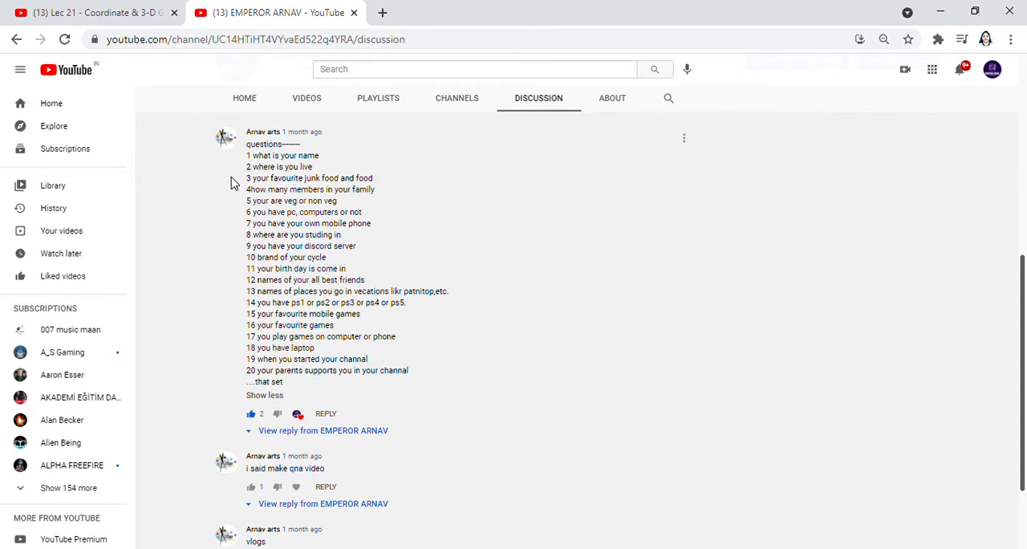
{"action": "mouse_move", "coordinate": [282, 174]}
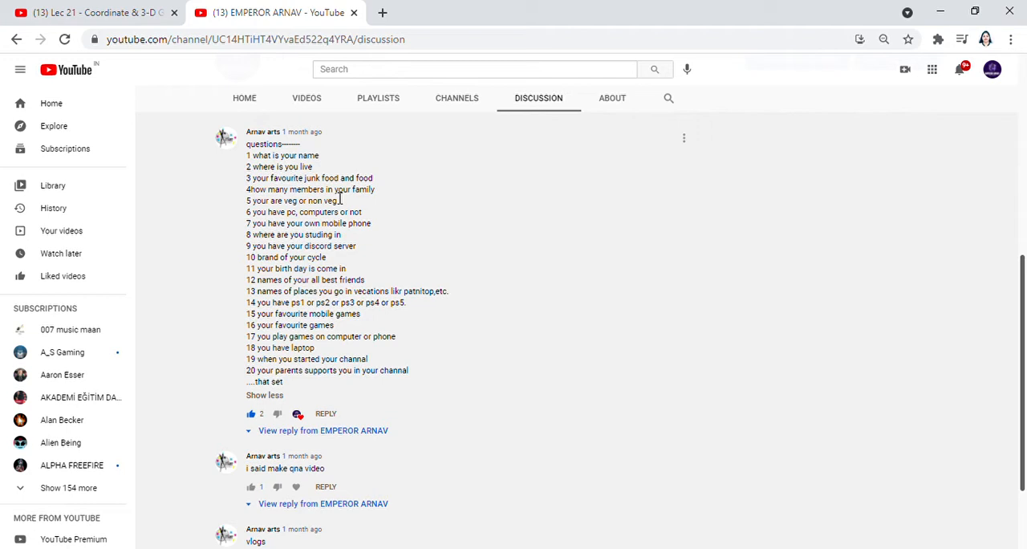
{"action": "mouse_move", "coordinate": [393, 98]}
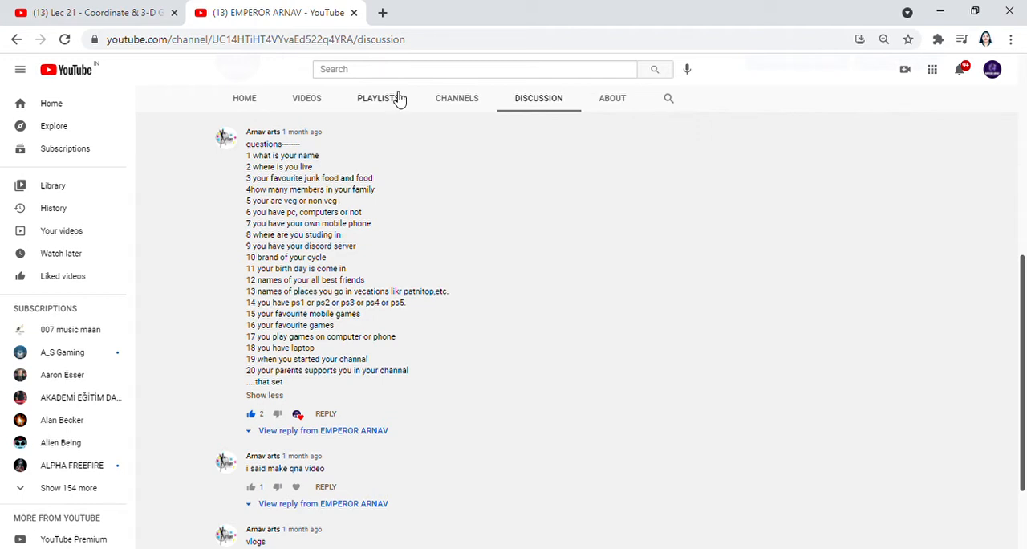
{"action": "mouse_move", "coordinate": [376, 120]}
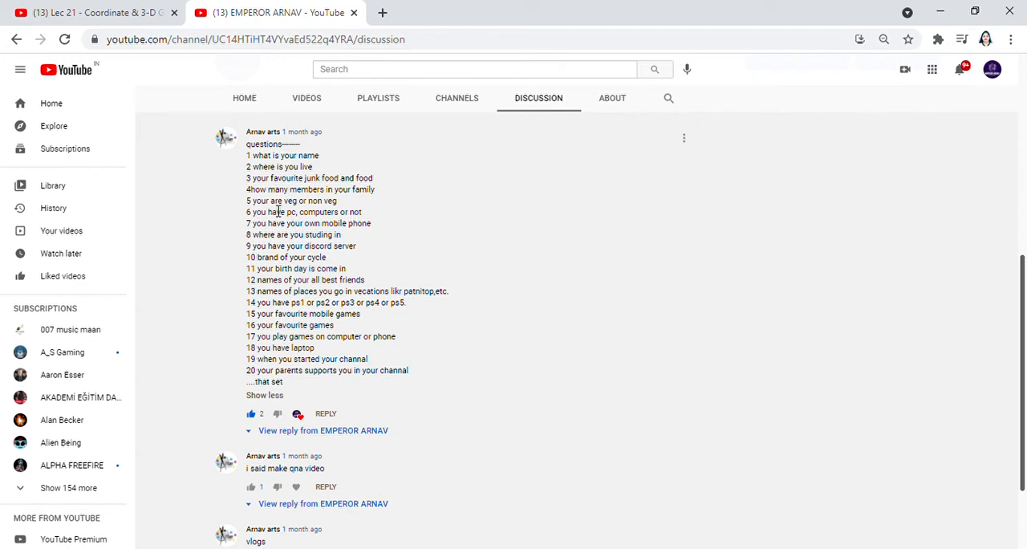
{"action": "mouse_move", "coordinate": [347, 212]}
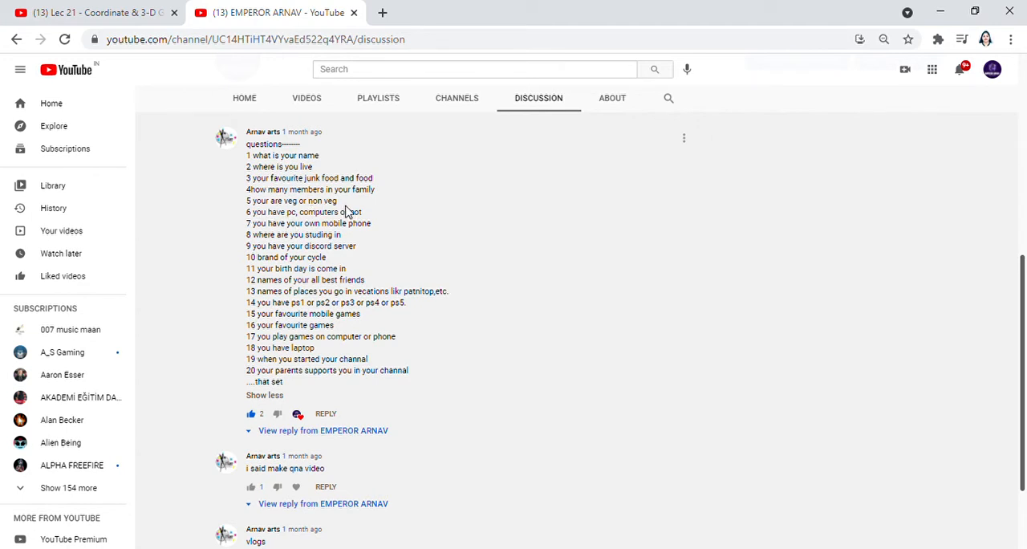
{"action": "mouse_move", "coordinate": [372, 212]}
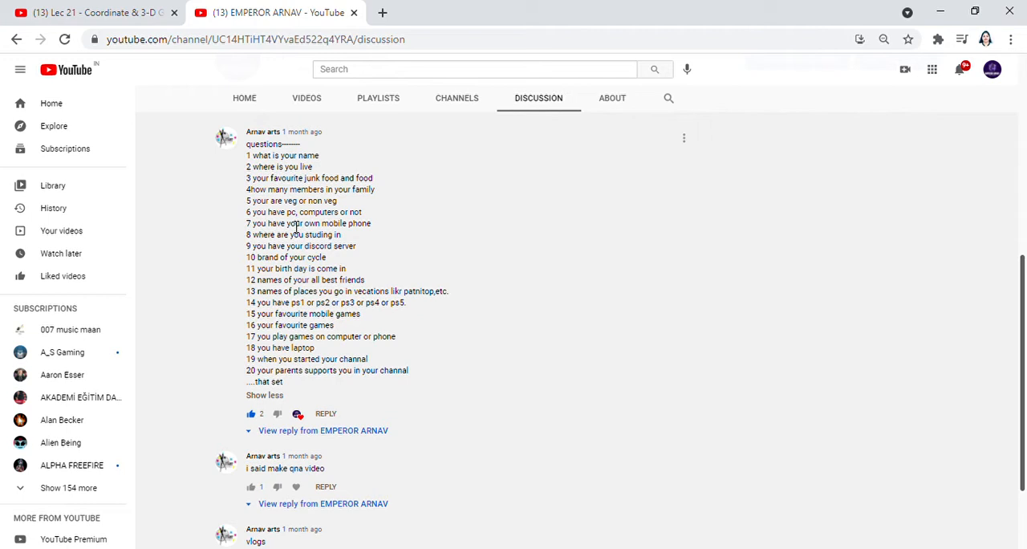
{"action": "mouse_move", "coordinate": [359, 207]}
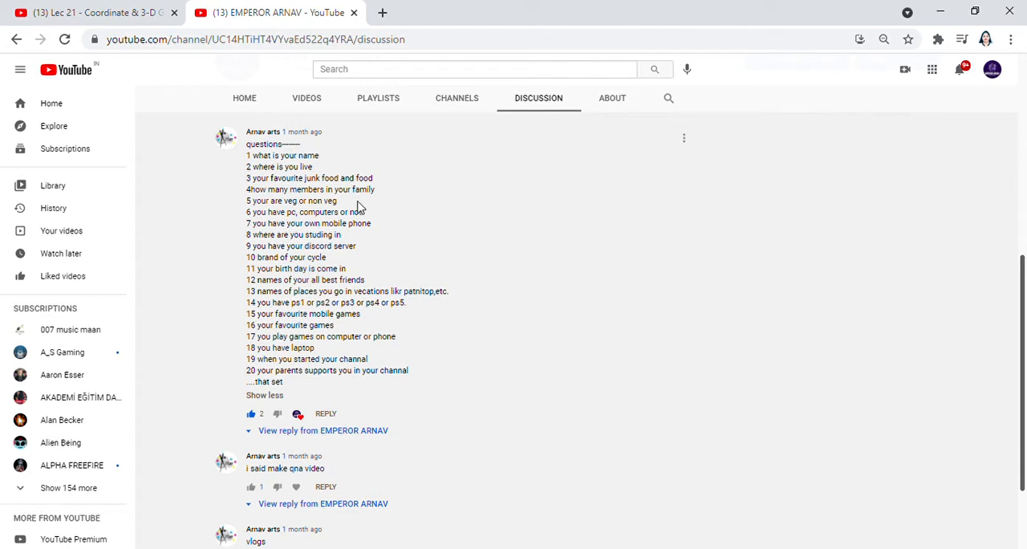
{"action": "mouse_move", "coordinate": [375, 233]}
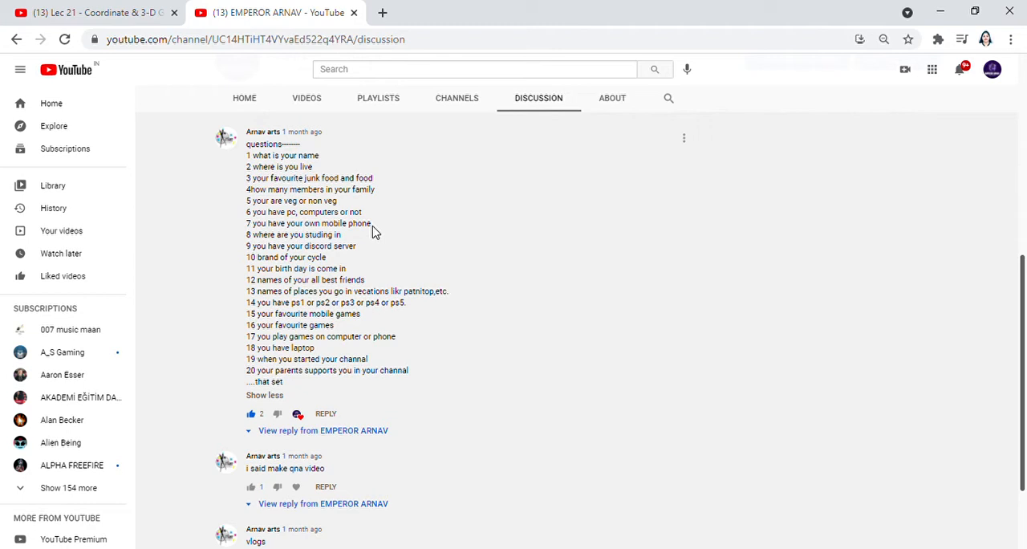
{"action": "mouse_move", "coordinate": [275, 241]}
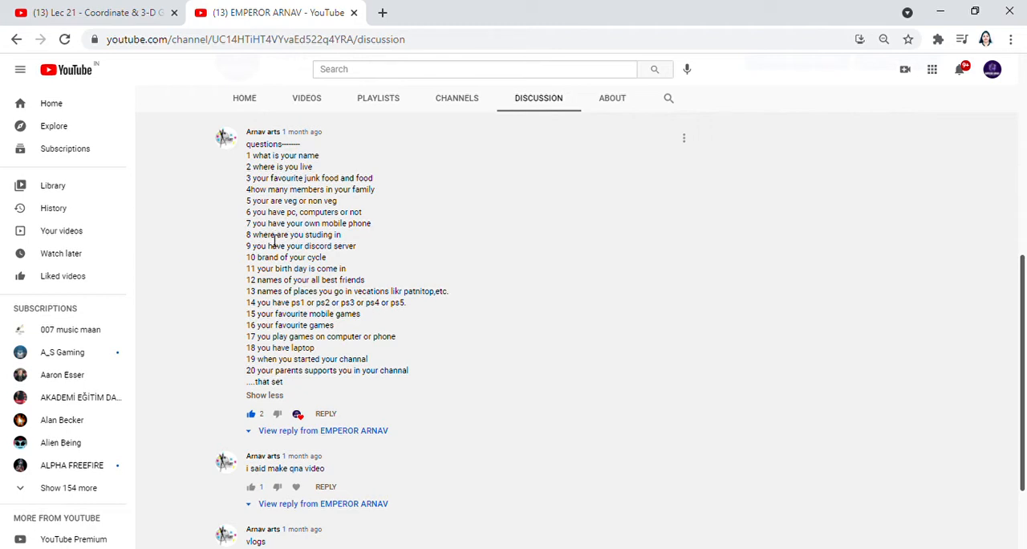
{"action": "mouse_move", "coordinate": [231, 262]}
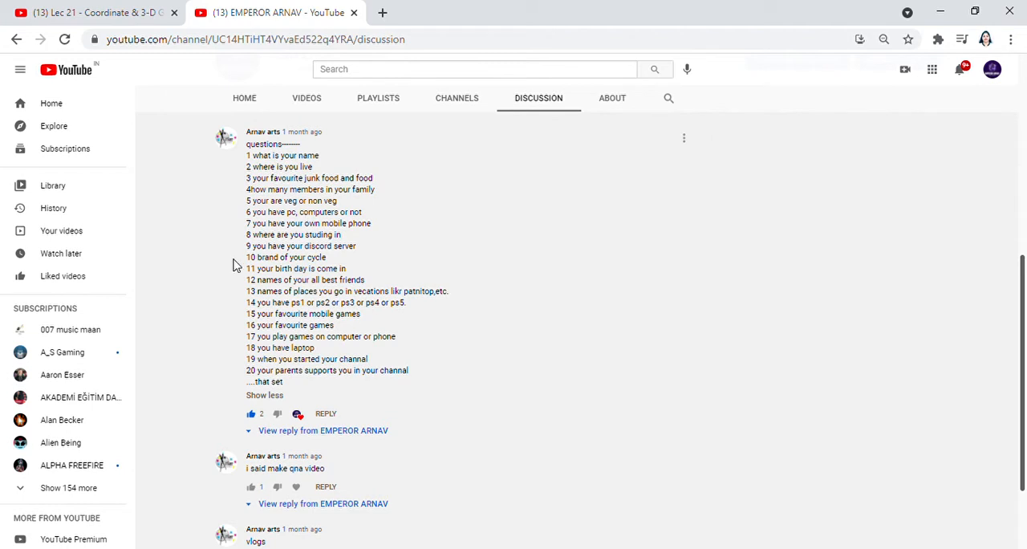
{"action": "mouse_move", "coordinate": [404, 250]}
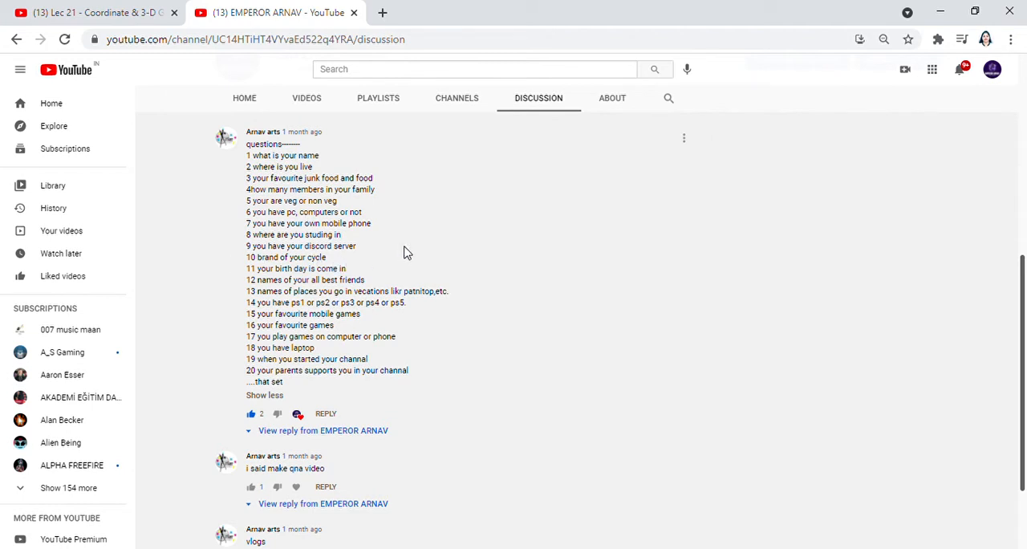
{"action": "mouse_move", "coordinate": [410, 199]}
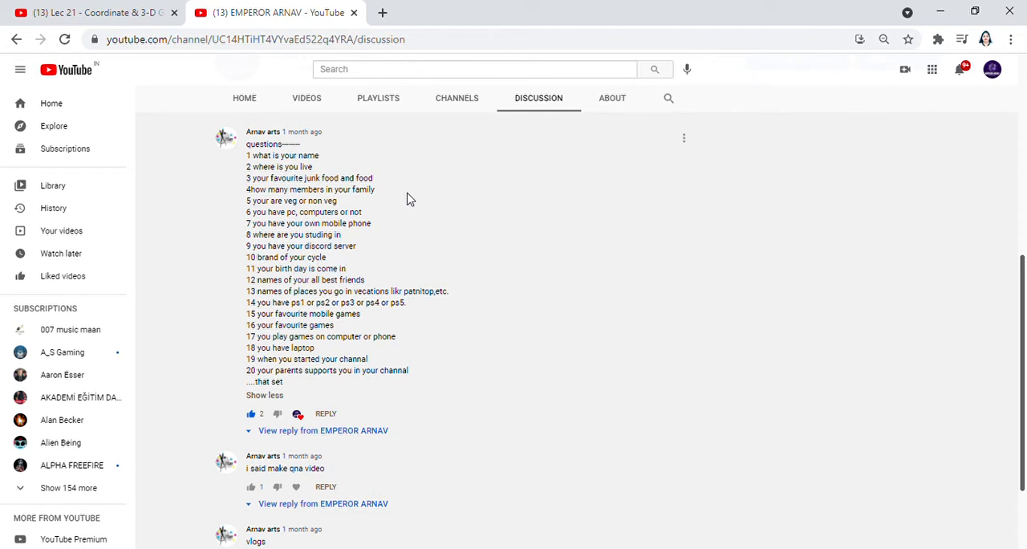
{"action": "mouse_move", "coordinate": [269, 108]}
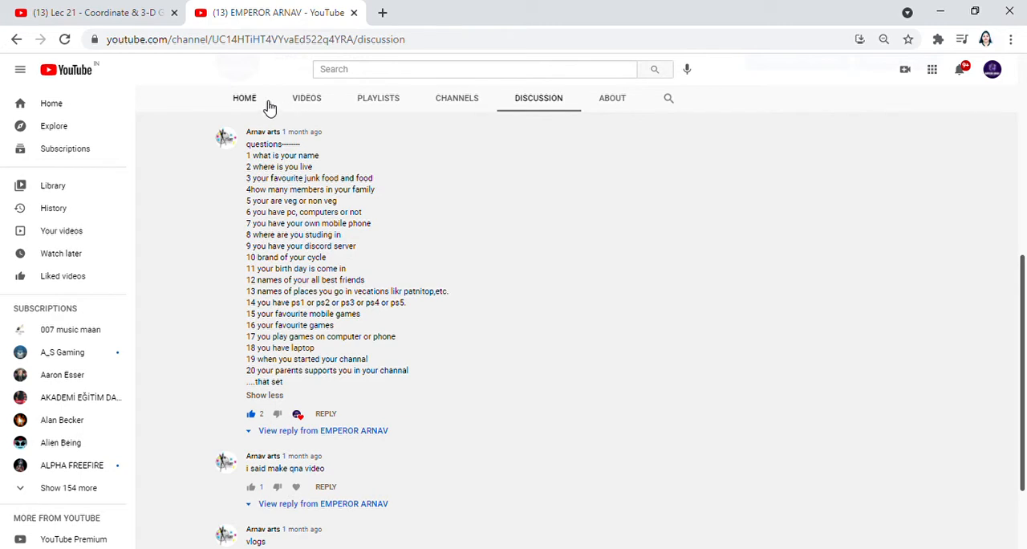
Return to the channel home page and reopen its Discussion tab of comments
{"action": "left_click", "coordinate": [243, 98]}
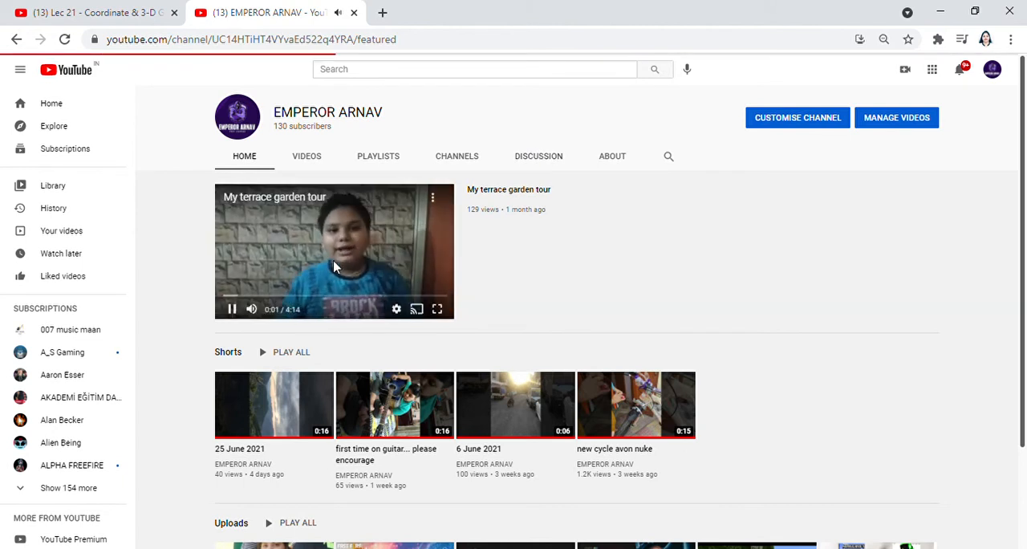
{"action": "left_click", "coordinate": [231, 308]}
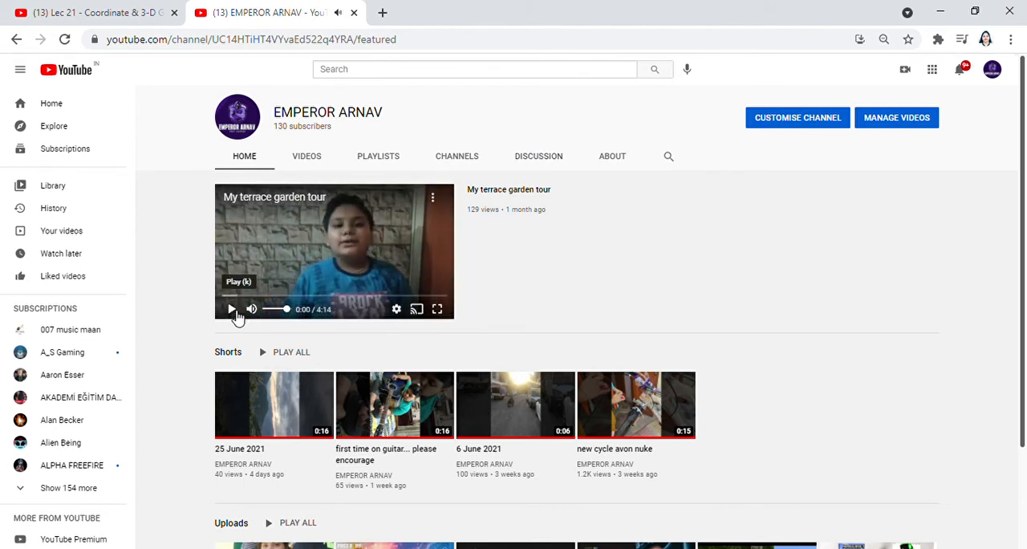
{"action": "left_click", "coordinate": [539, 156]}
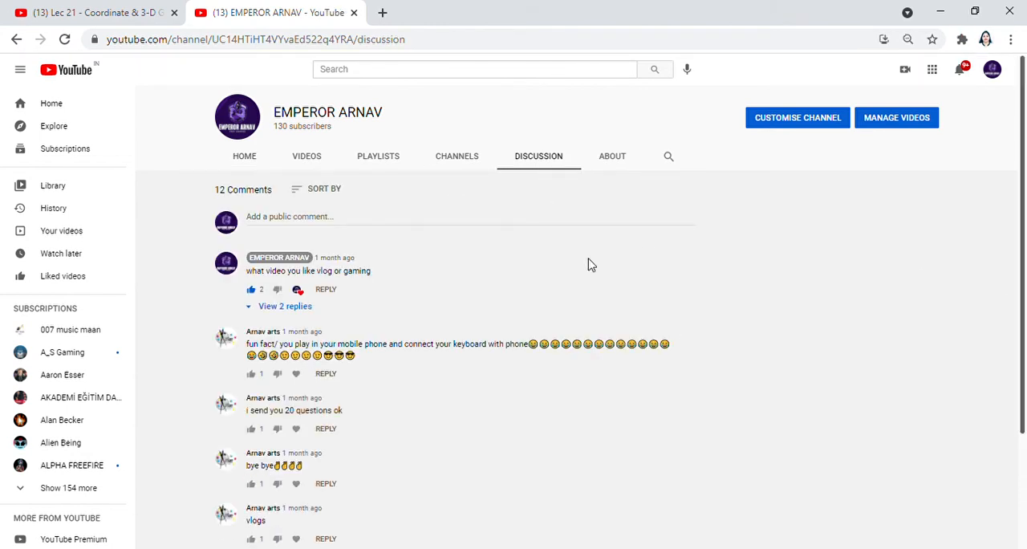
Sort comments Newest first and expand the full 20-question comment via Read more
{"action": "left_click", "coordinate": [324, 190]}
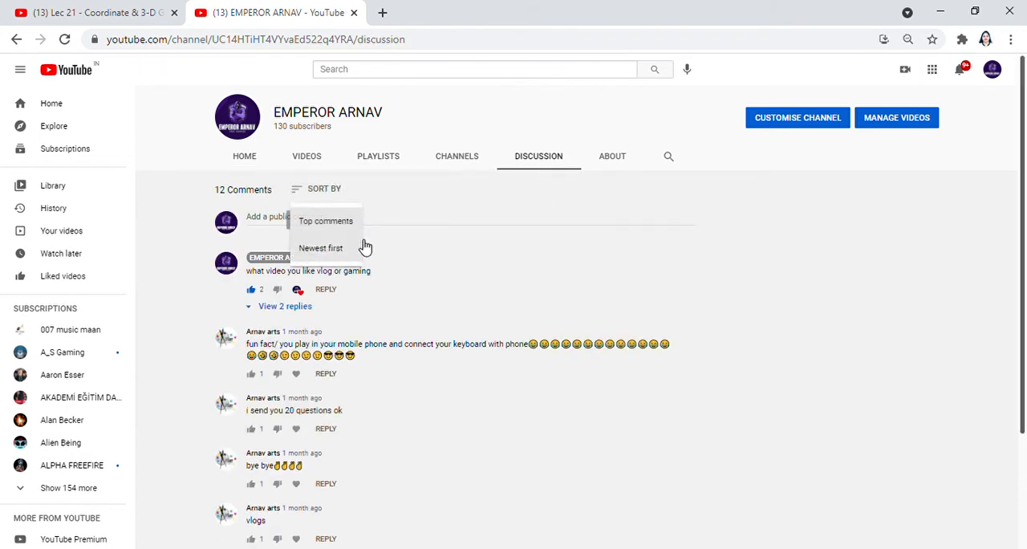
{"action": "left_click", "coordinate": [321, 247]}
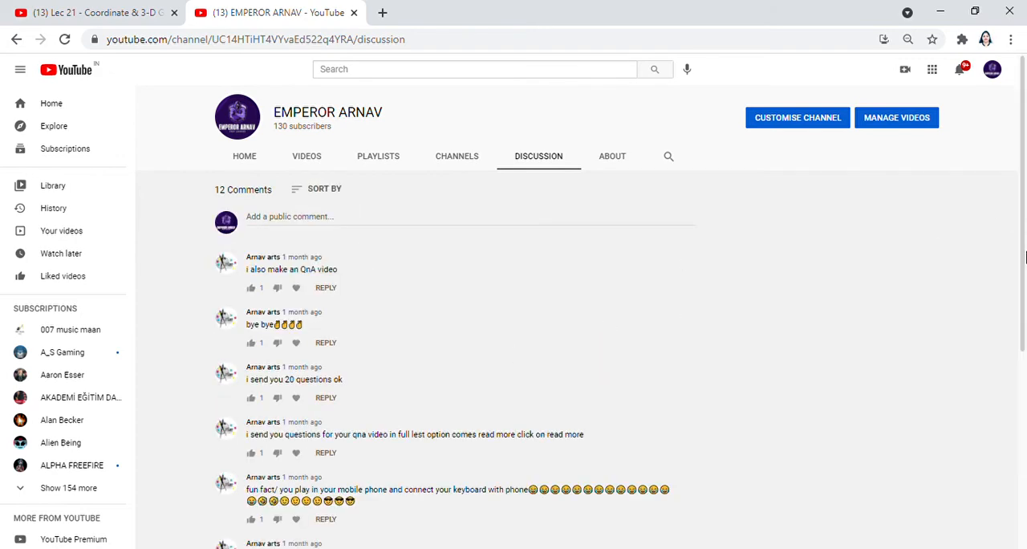
{"action": "scroll", "scroll_direction": "down", "scroll_amount": 3}
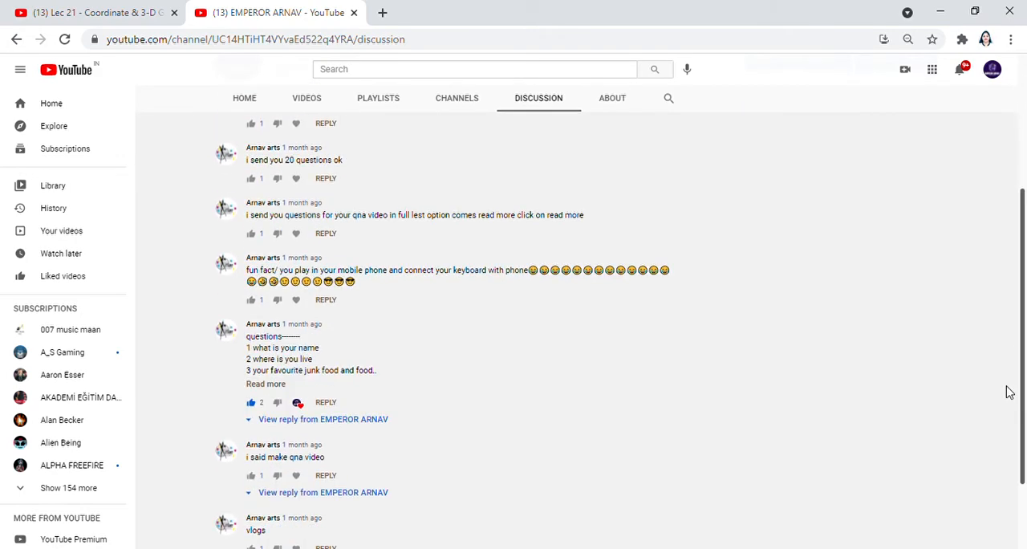
{"action": "left_click", "coordinate": [266, 383]}
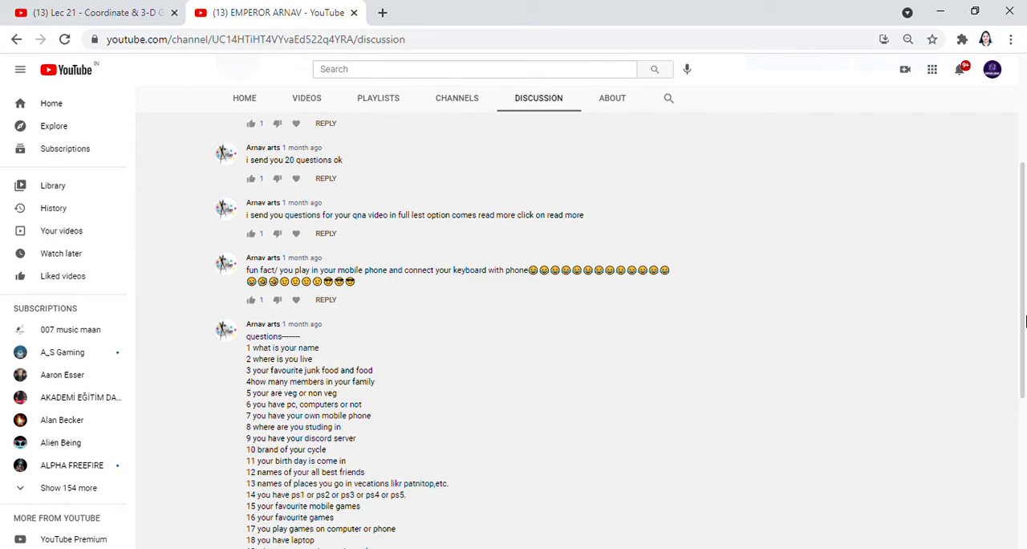
{"action": "scroll", "scroll_direction": "down", "scroll_amount": 3}
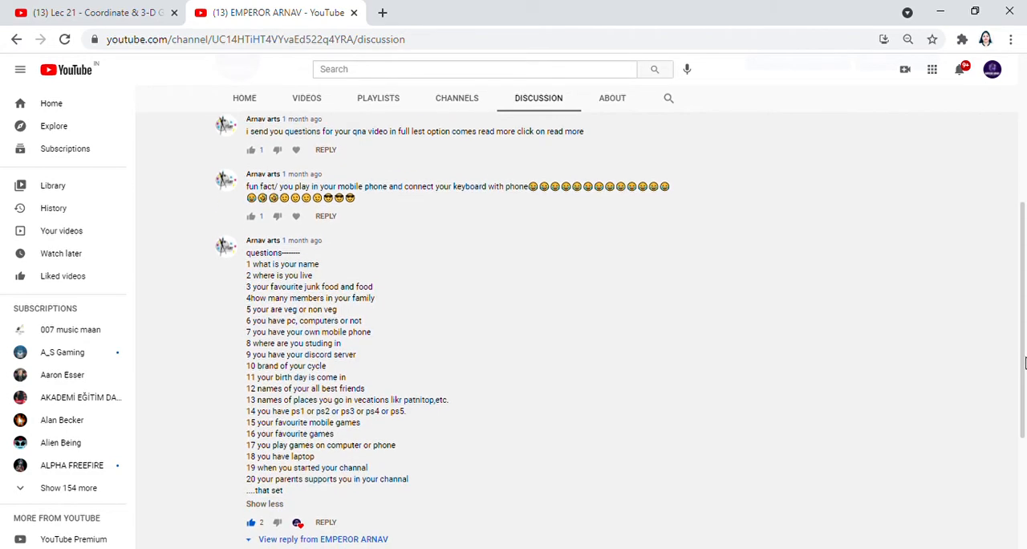
{"action": "scroll", "scroll_direction": "down", "scroll_amount": 3}
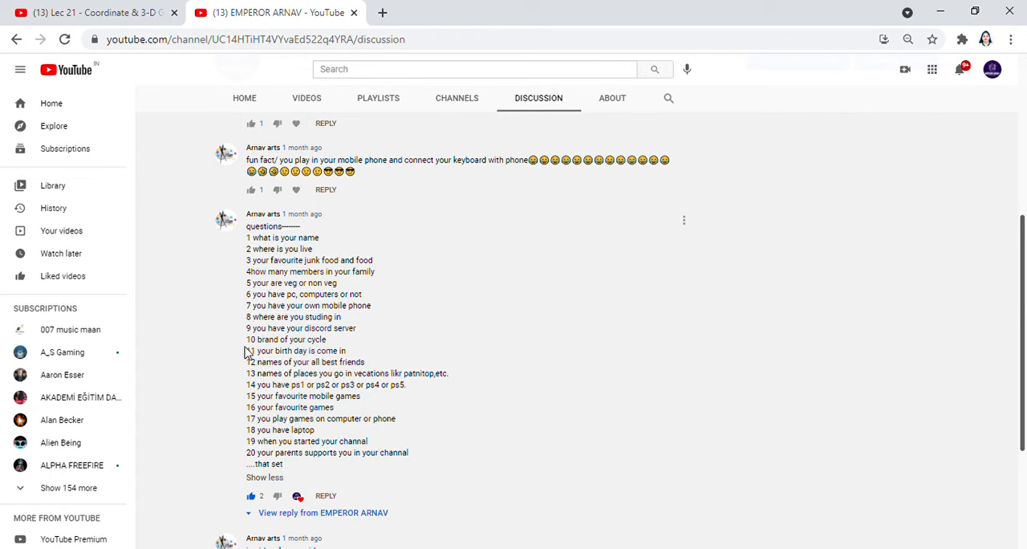
{"action": "mouse_move", "coordinate": [224, 351]}
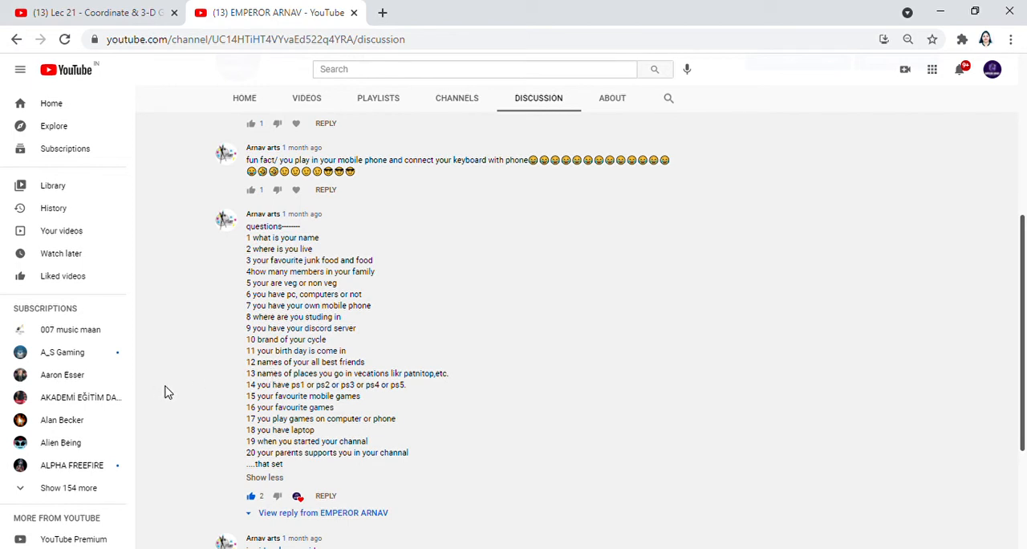
{"action": "mouse_move", "coordinate": [170, 395]}
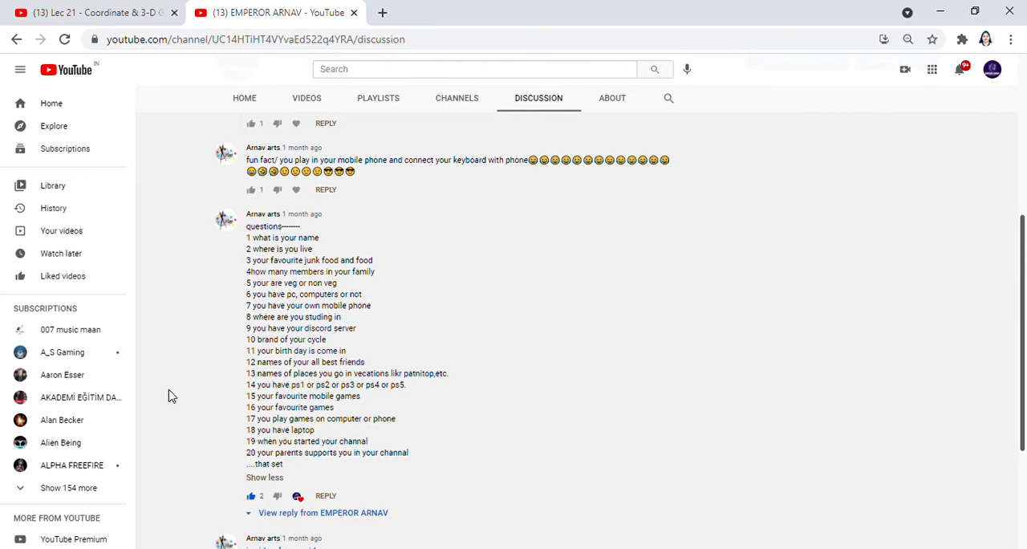
{"action": "mouse_move", "coordinate": [303, 353]}
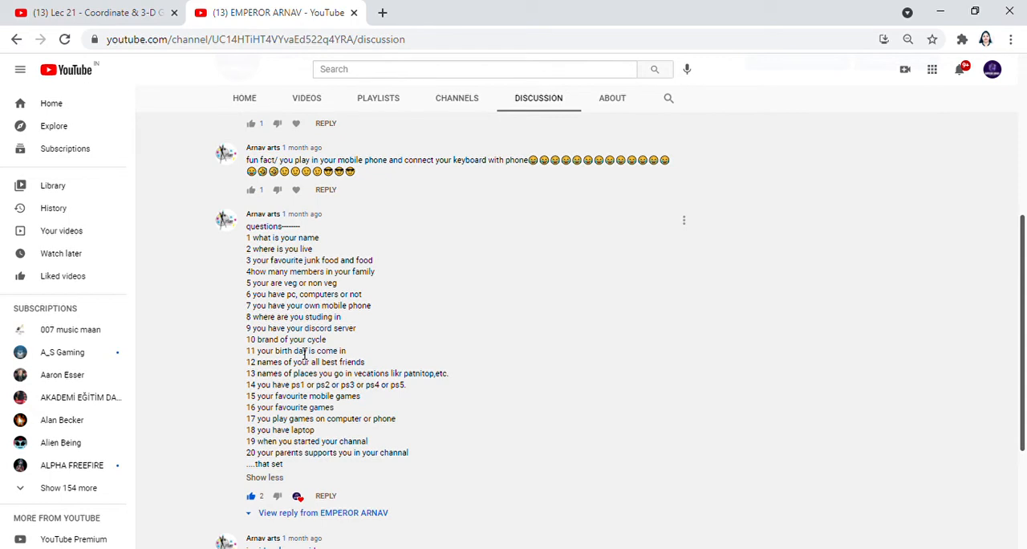
{"action": "mouse_move", "coordinate": [366, 329]}
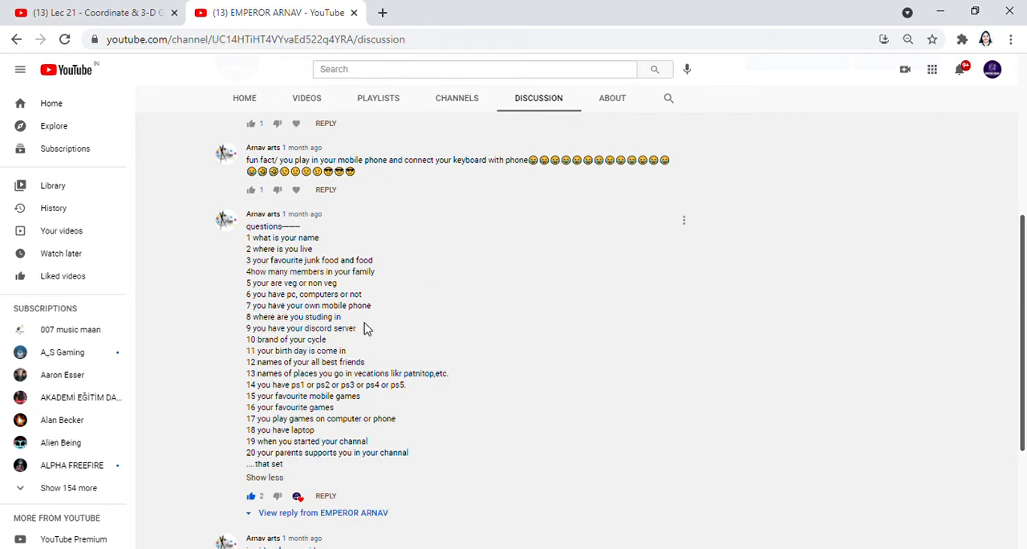
{"action": "mouse_move", "coordinate": [399, 385]}
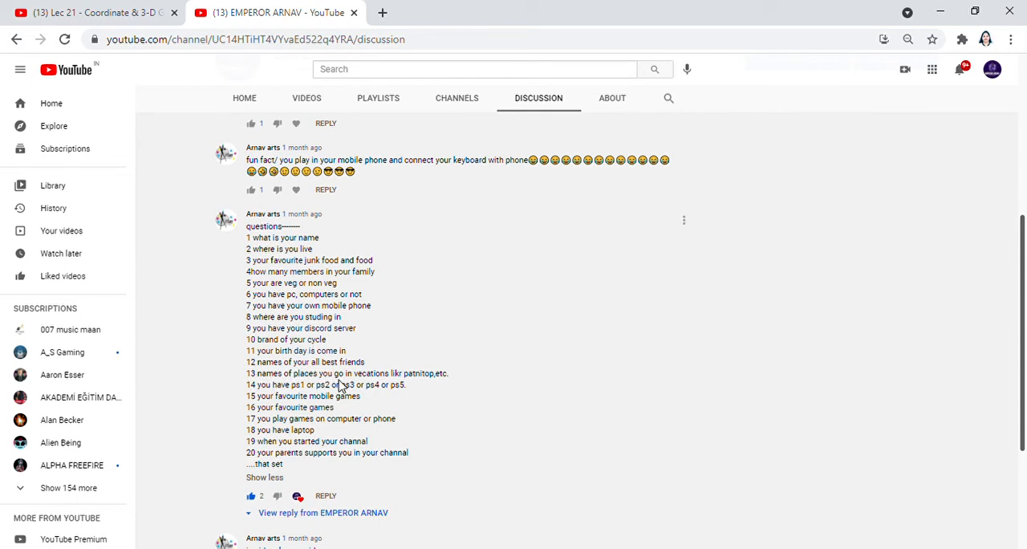
{"action": "mouse_move", "coordinate": [356, 385]}
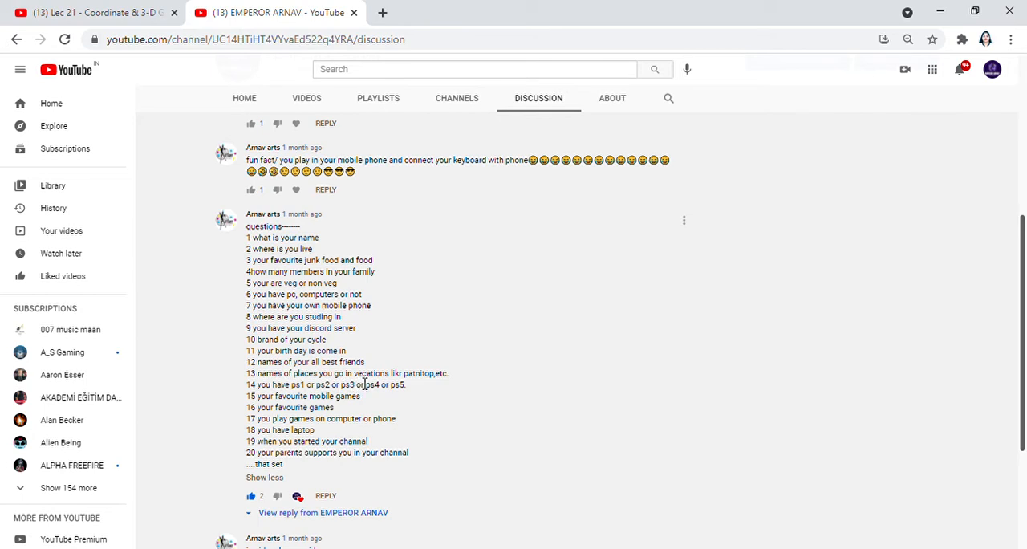
{"action": "mouse_move", "coordinate": [417, 385]}
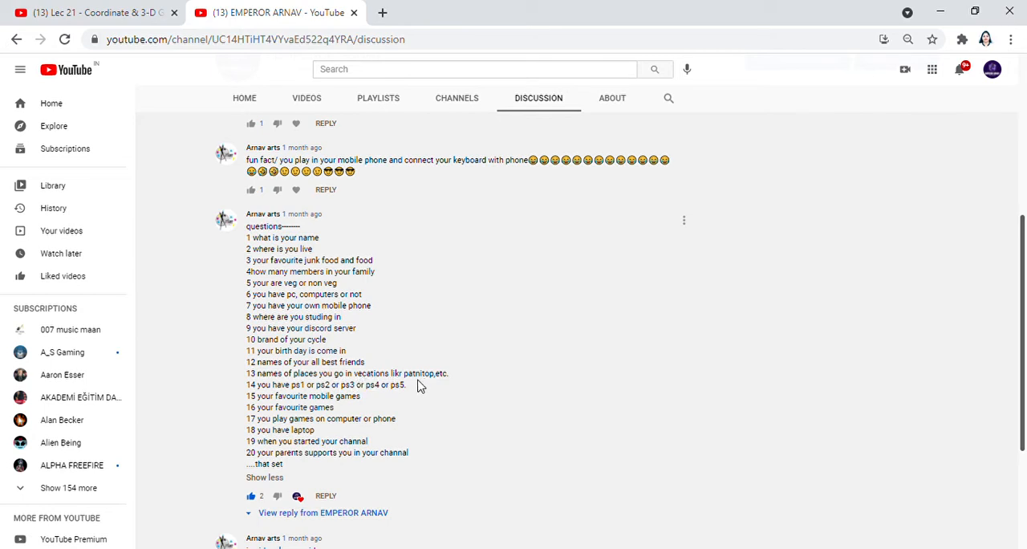
{"action": "mouse_move", "coordinate": [402, 391]}
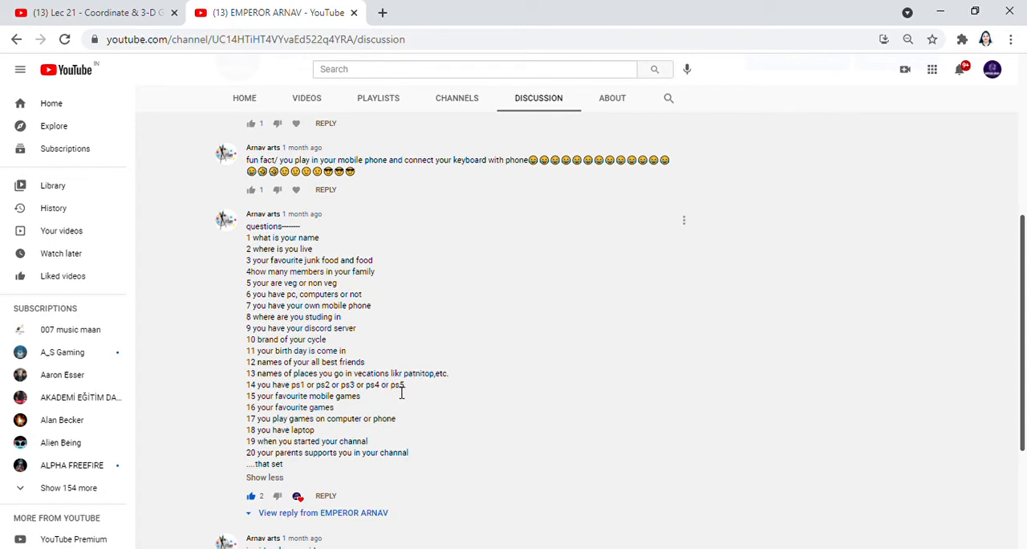
{"action": "mouse_move", "coordinate": [341, 433]}
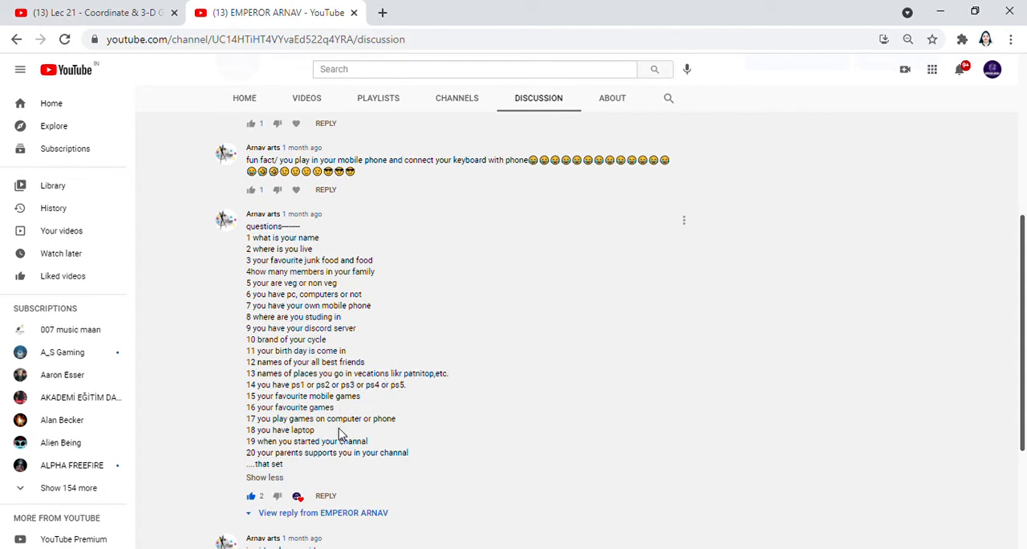
{"action": "mouse_move", "coordinate": [392, 379]}
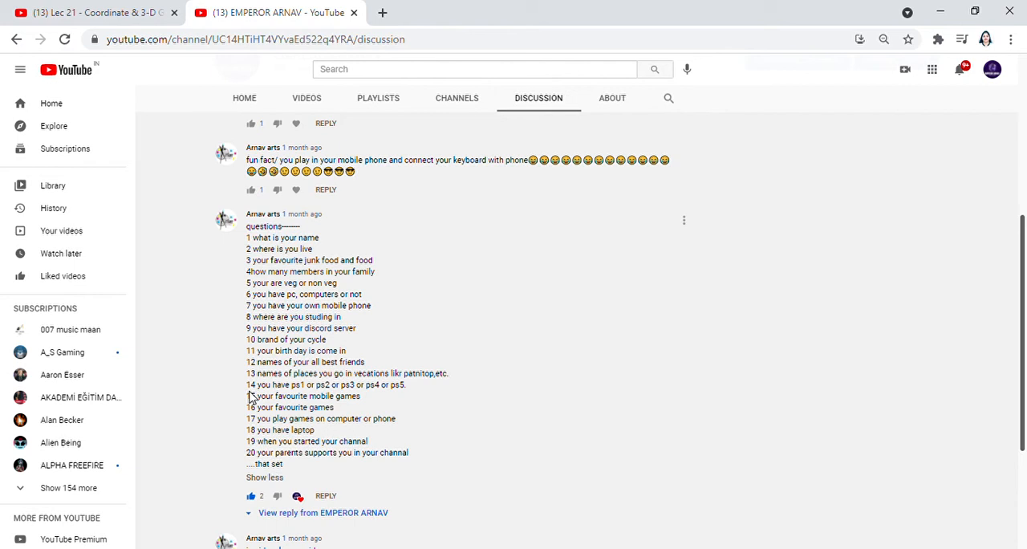
{"action": "left_click", "coordinate": [306, 98]}
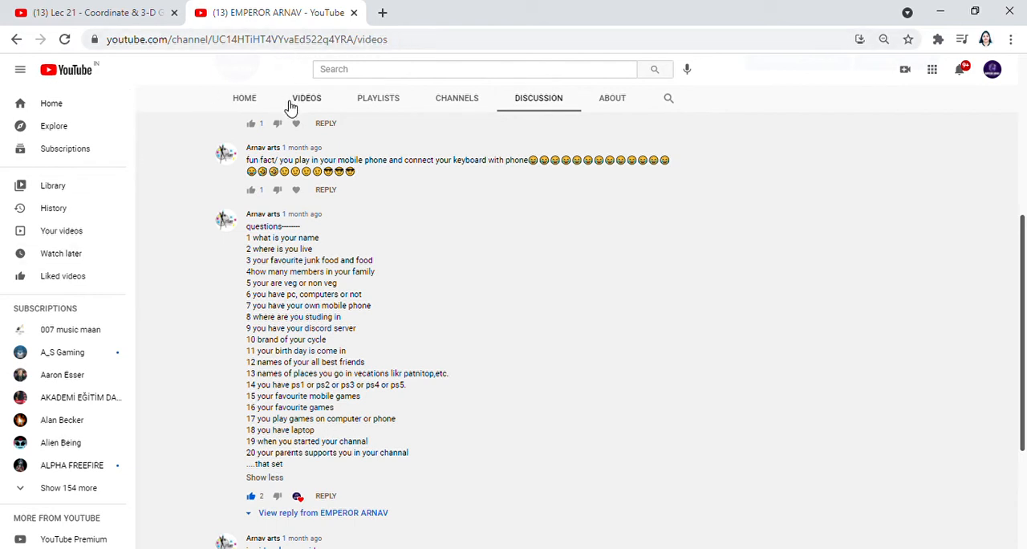
{"action": "left_click", "coordinate": [305, 97]}
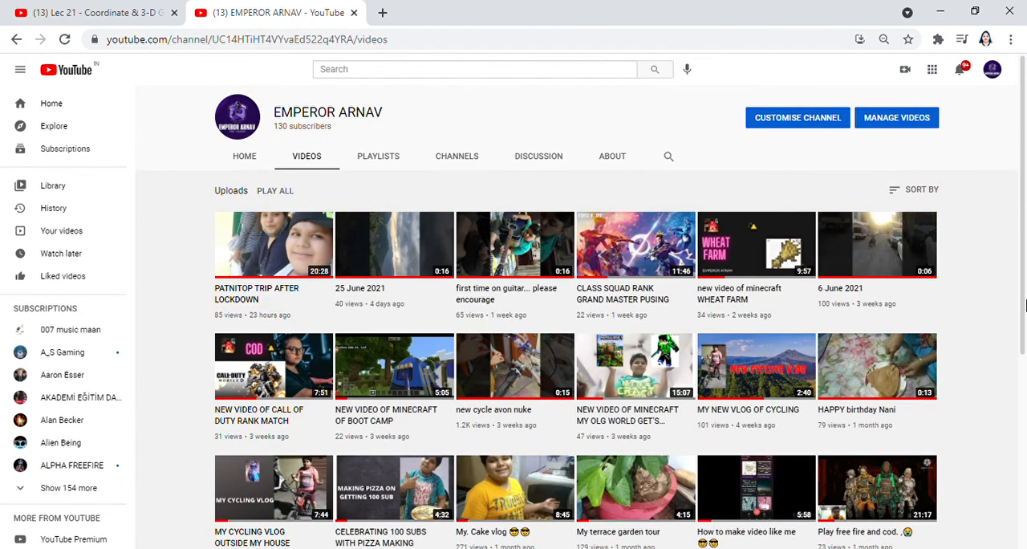
{"action": "scroll", "scroll_direction": "down", "scroll_amount": 3}
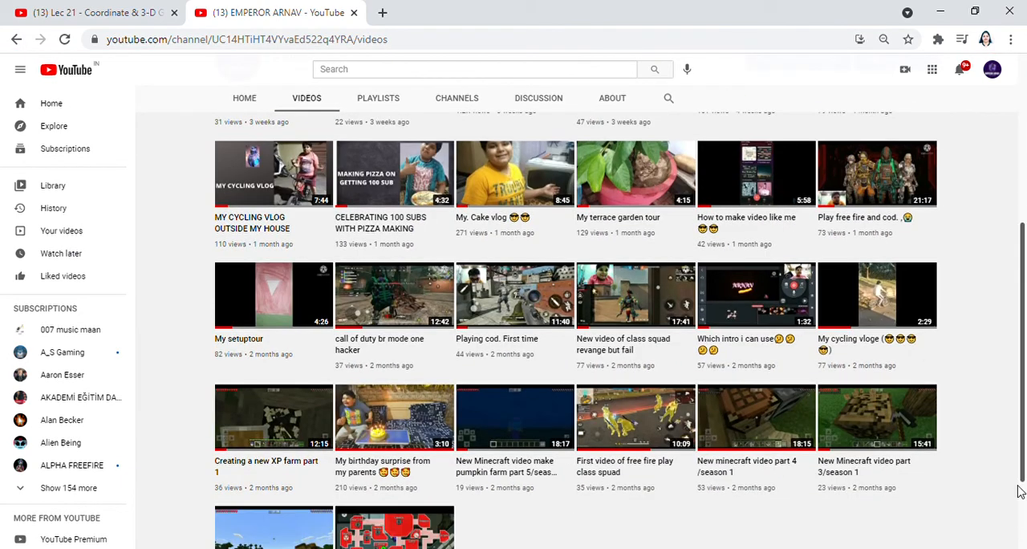
{"action": "scroll", "scroll_direction": "down", "scroll_amount": 3}
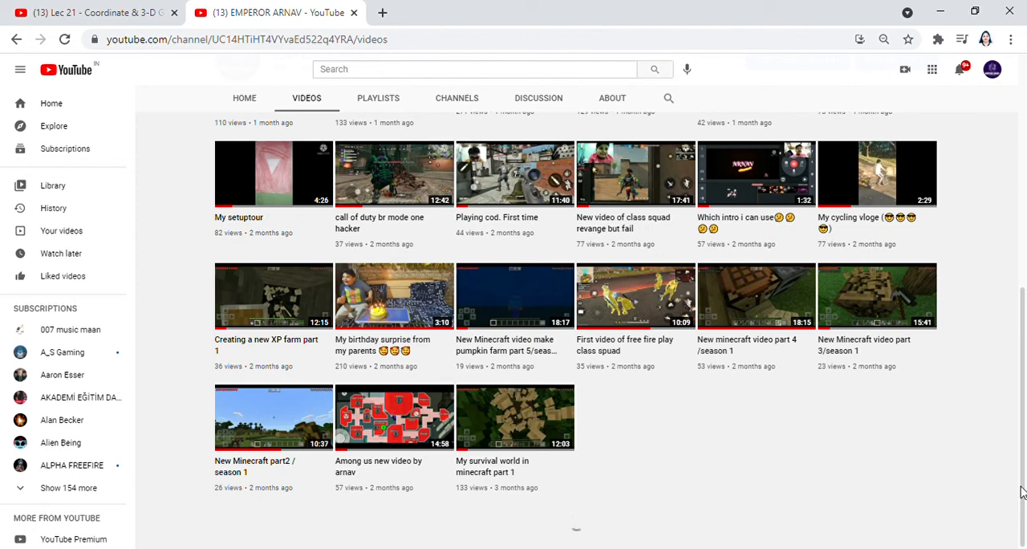
{"action": "scroll", "scroll_direction": "up", "scroll_amount": 3}
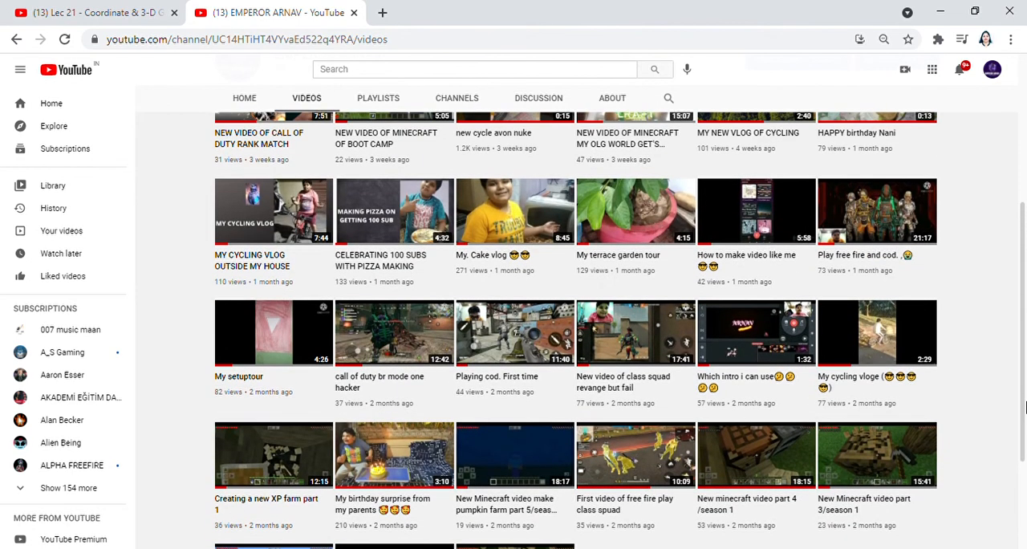
{"action": "scroll", "scroll_direction": "up", "scroll_amount": 3}
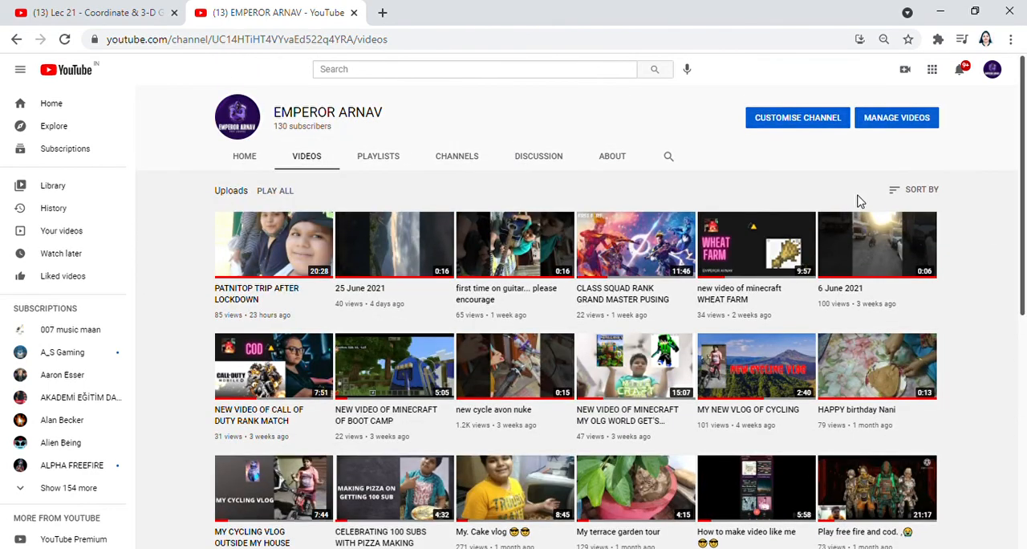
{"action": "mouse_move", "coordinate": [539, 156]}
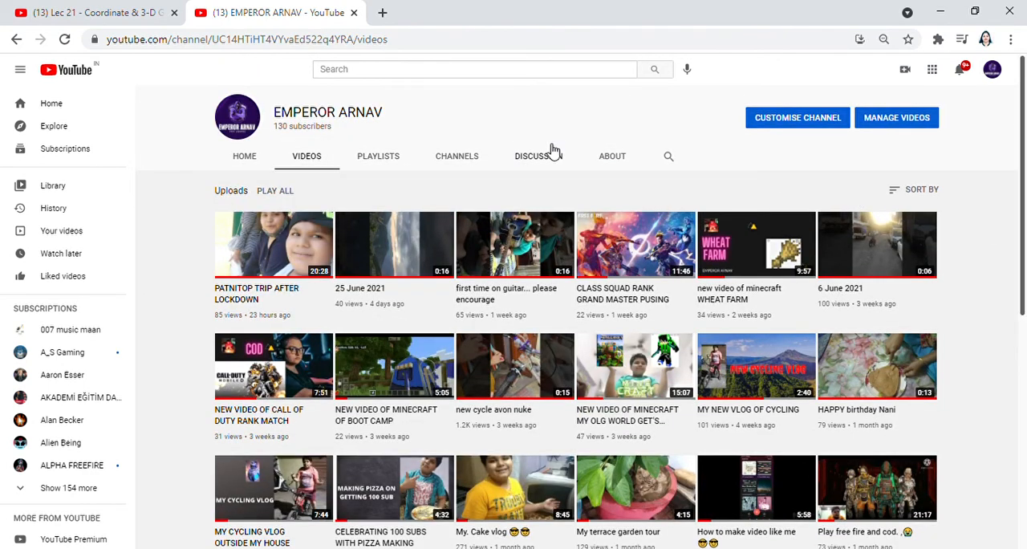
Reopen the Discussion comments and expand the 2 replies under the vlog-or-gaming comment
{"action": "left_click", "coordinate": [539, 155]}
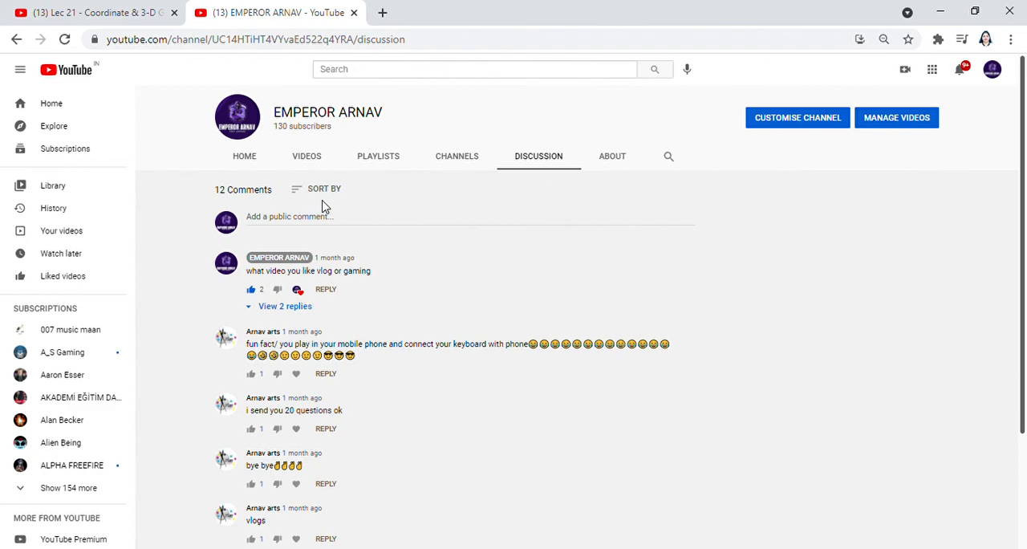
{"action": "left_click", "coordinate": [324, 189]}
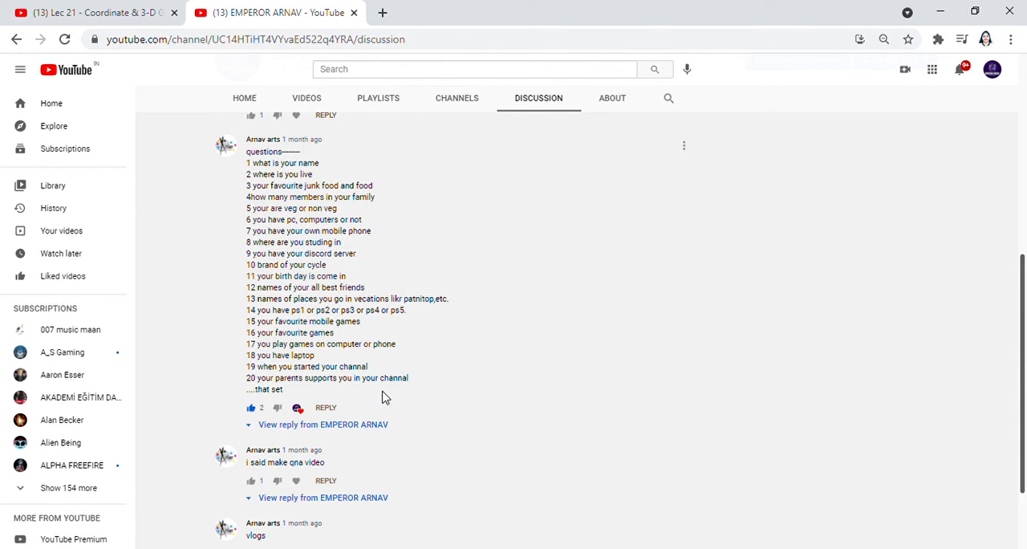
{"action": "mouse_move", "coordinate": [902, 381]}
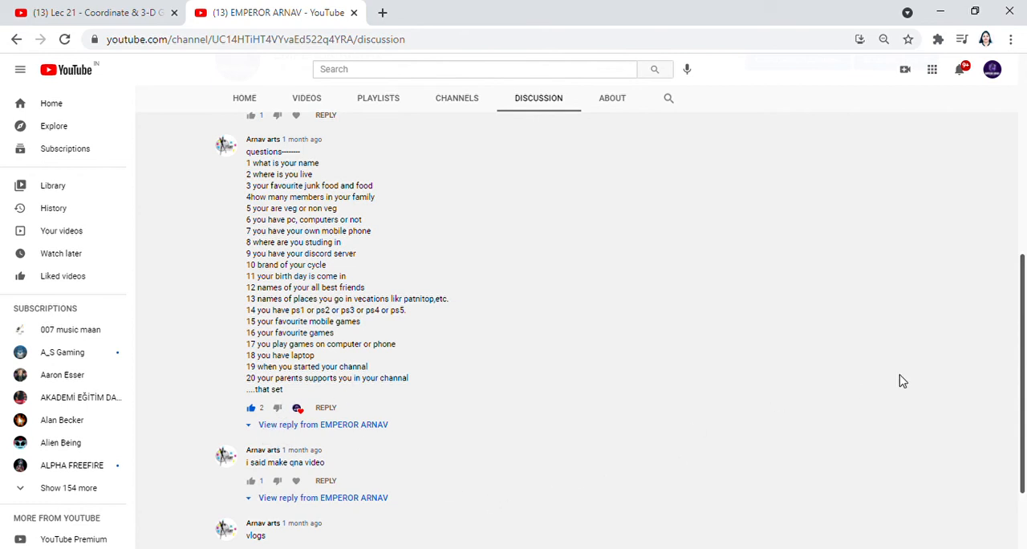
{"action": "scroll", "scroll_direction": "down", "scroll_amount": 3}
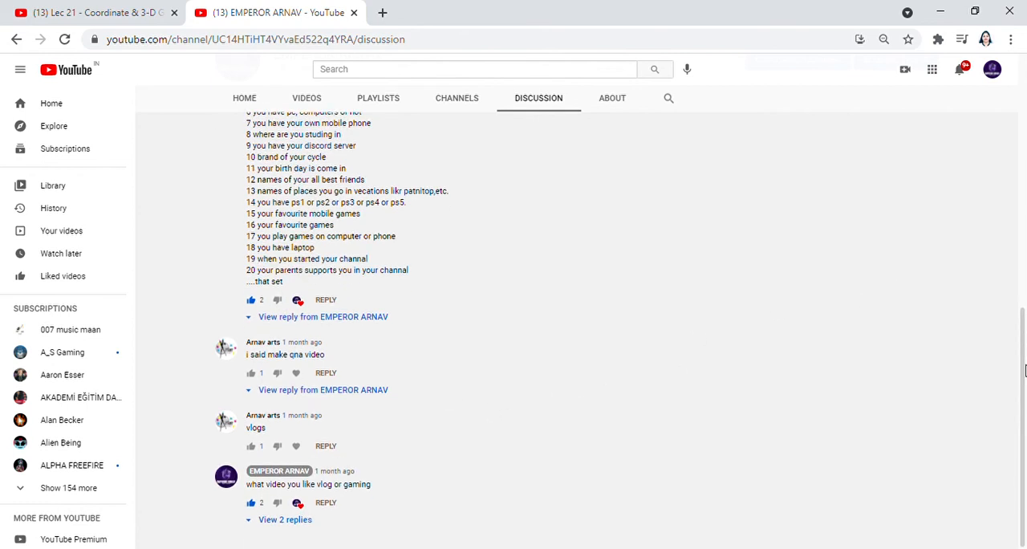
{"action": "scroll", "scroll_direction": "up", "scroll_amount": 3}
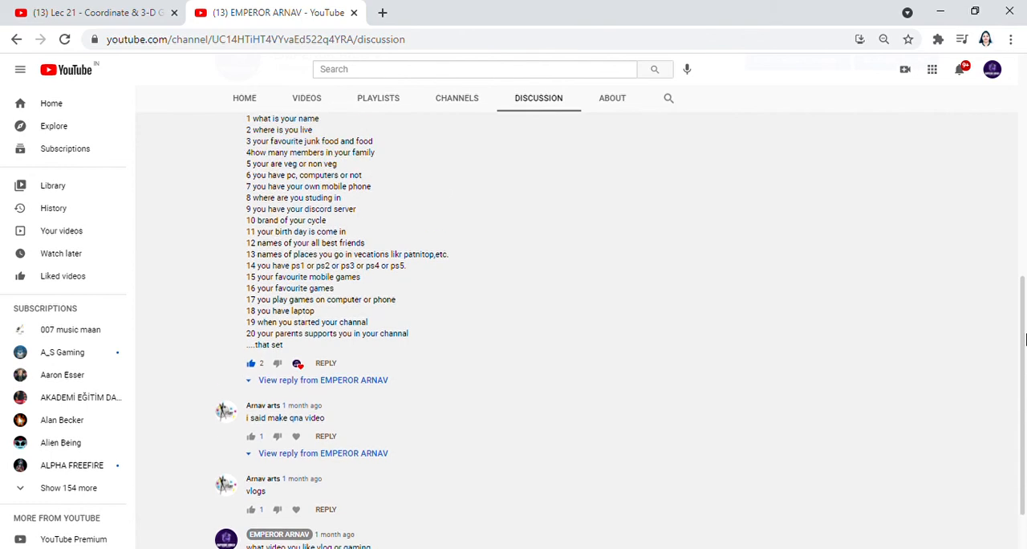
{"action": "scroll", "scroll_direction": "down", "scroll_amount": 3}
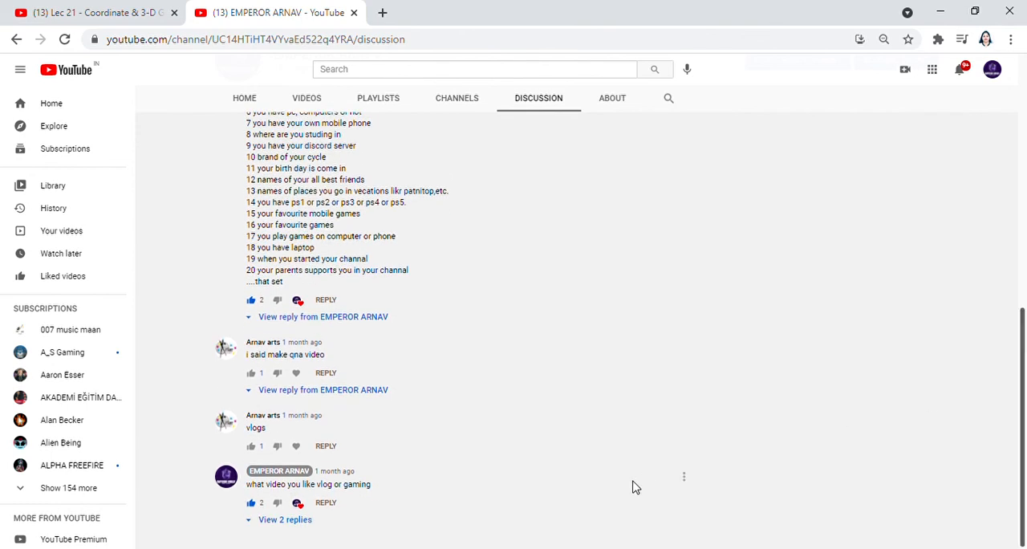
{"action": "left_click", "coordinate": [285, 520]}
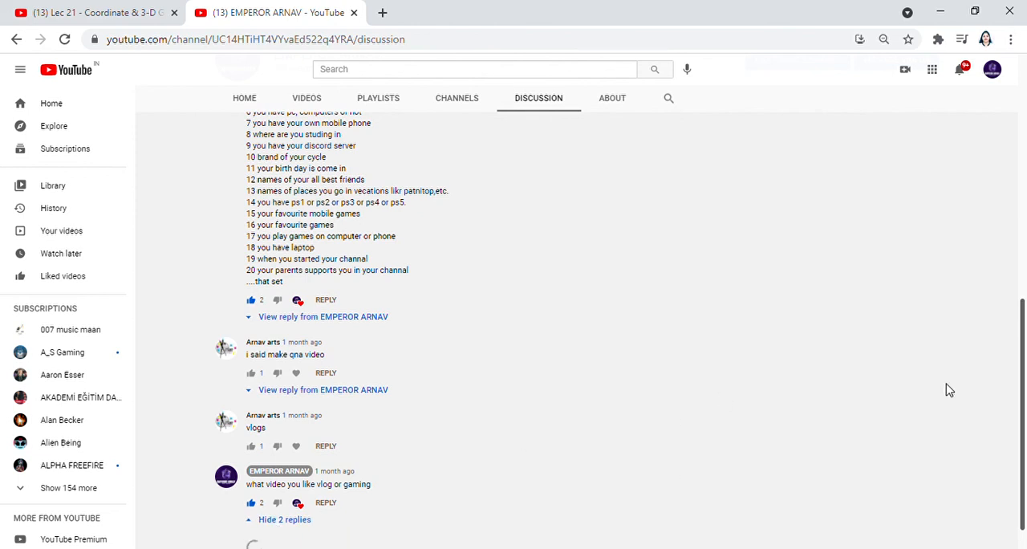
Start a reply to Arnav arts' QnA video request and type 'YGVYC'
{"action": "scroll", "scroll_direction": "down", "scroll_amount": 3}
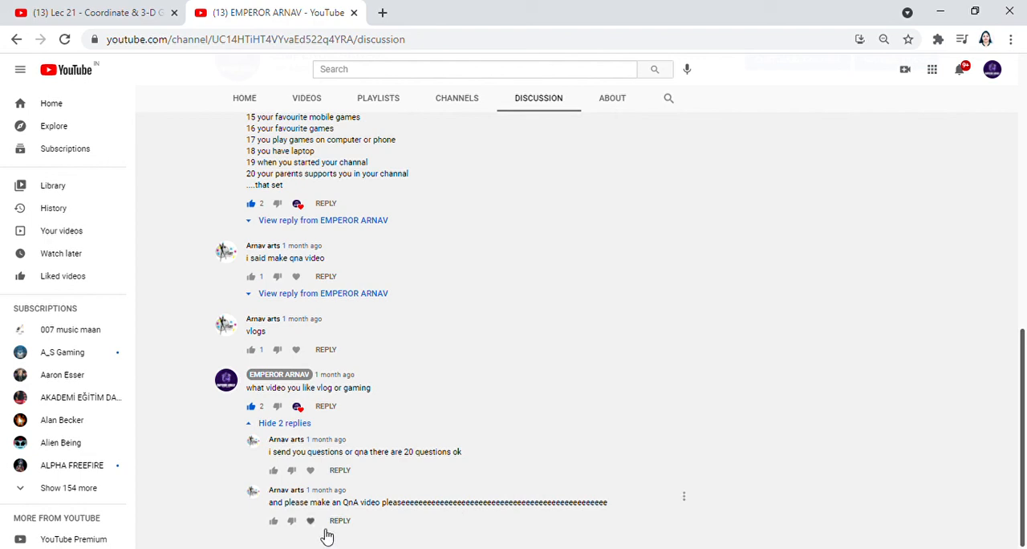
{"action": "left_click", "coordinate": [340, 520]}
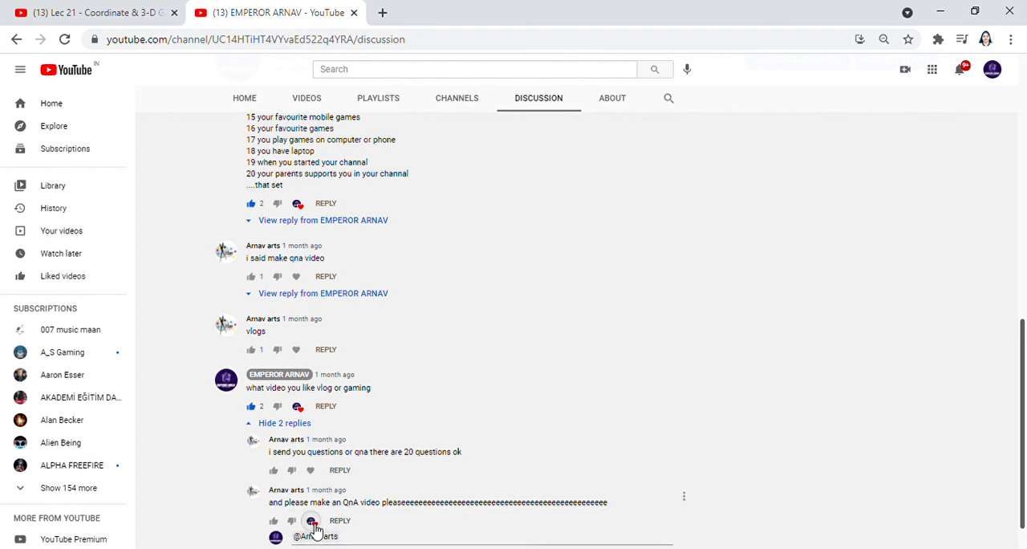
{"action": "left_click", "coordinate": [340, 519]}
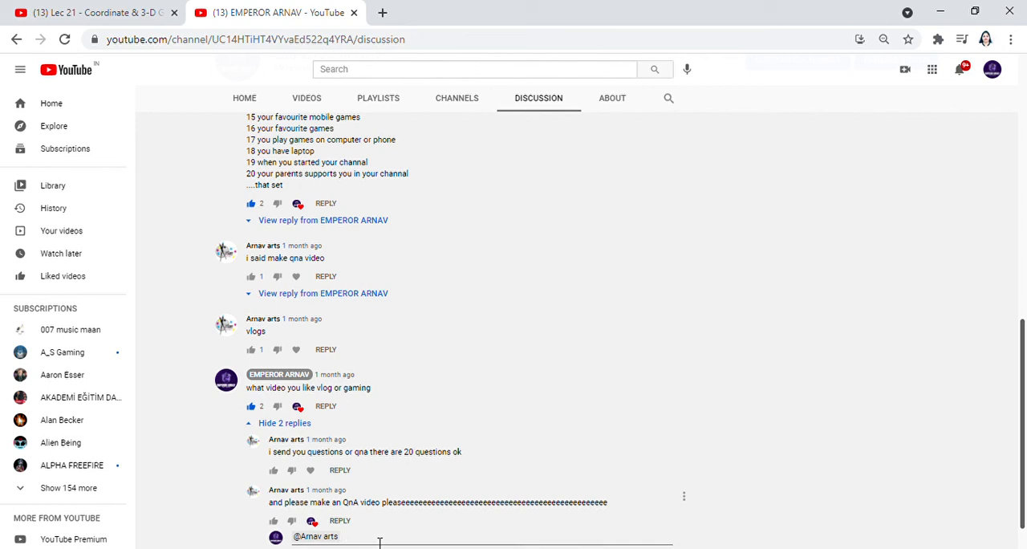
{"action": "type", "text": "YGVYC"}
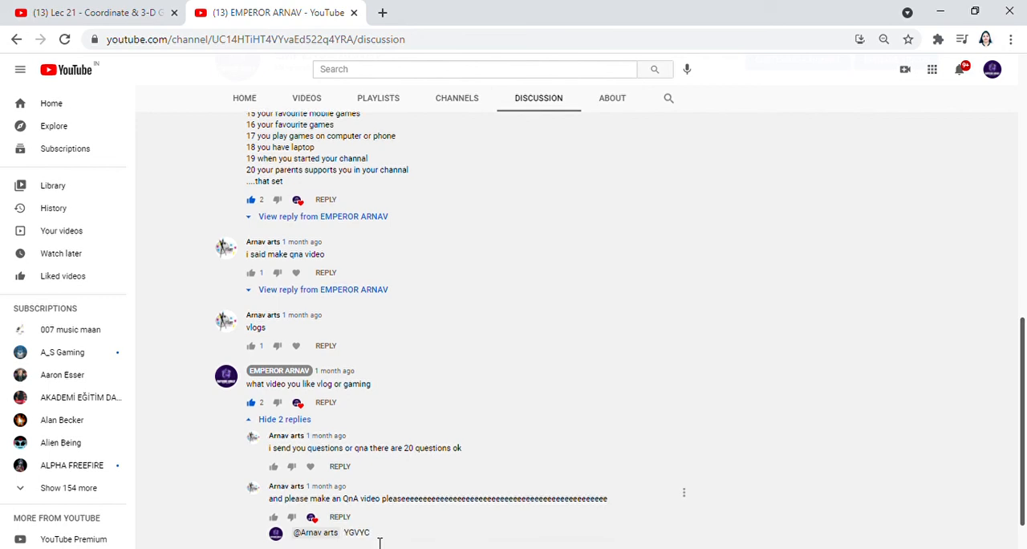
{"action": "mouse_move", "coordinate": [1016, 437]}
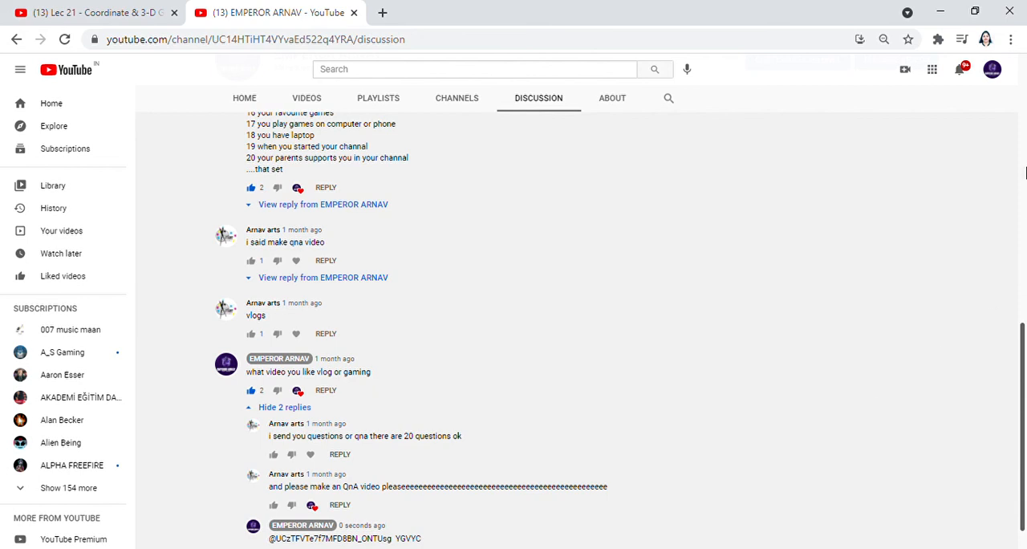
{"action": "mouse_move", "coordinate": [950, 133]}
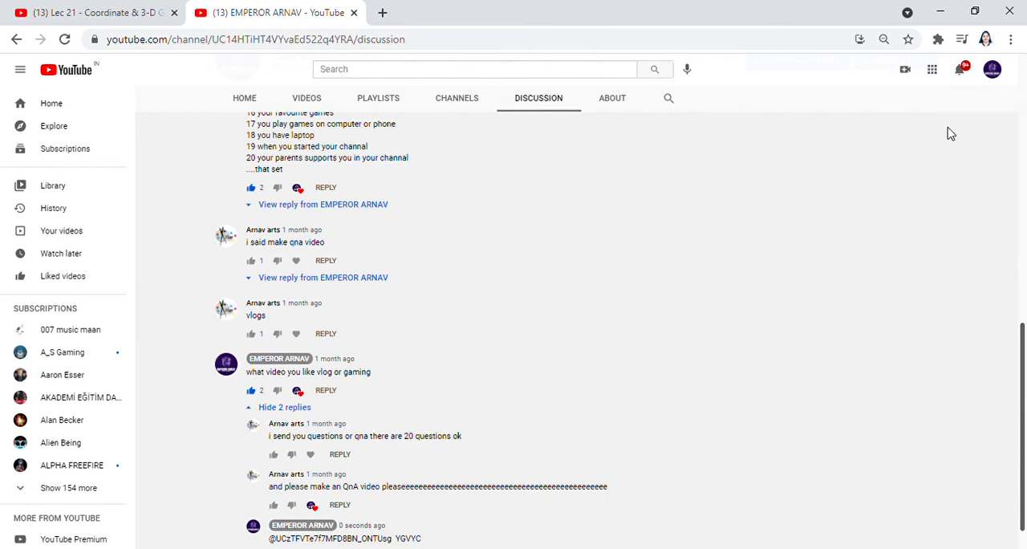
{"action": "mouse_move", "coordinate": [953, 143]}
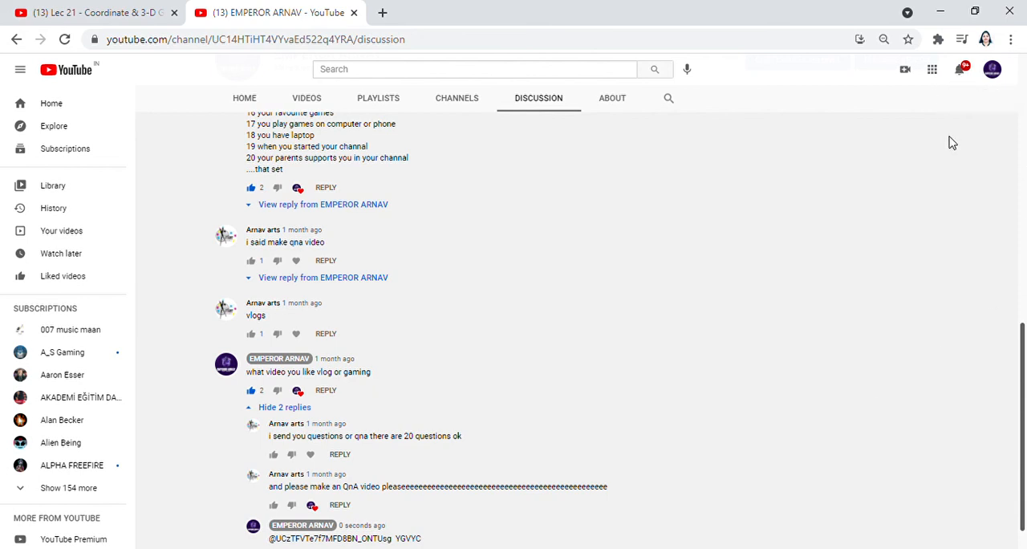
{"action": "mouse_move", "coordinate": [959, 105]}
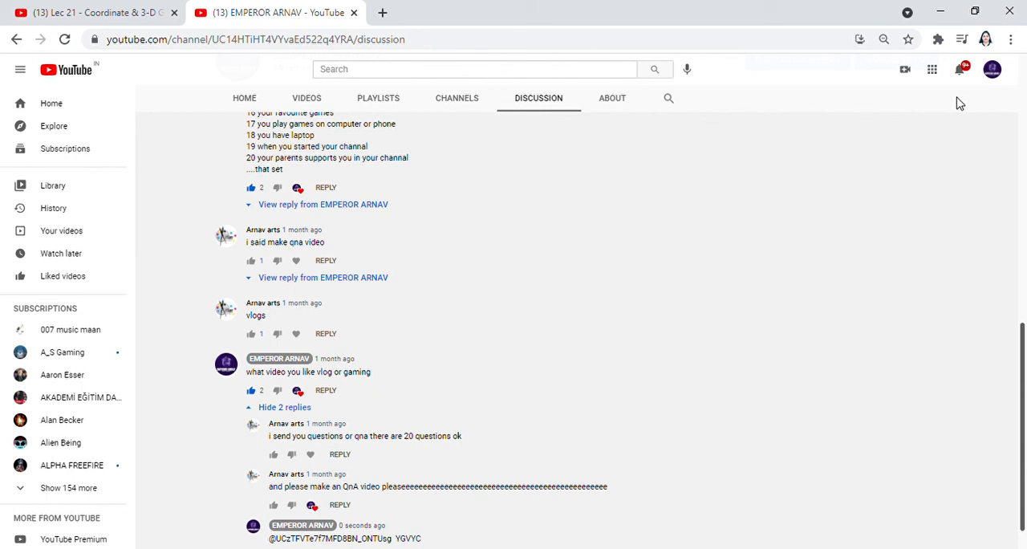
{"action": "mouse_move", "coordinate": [843, 134]}
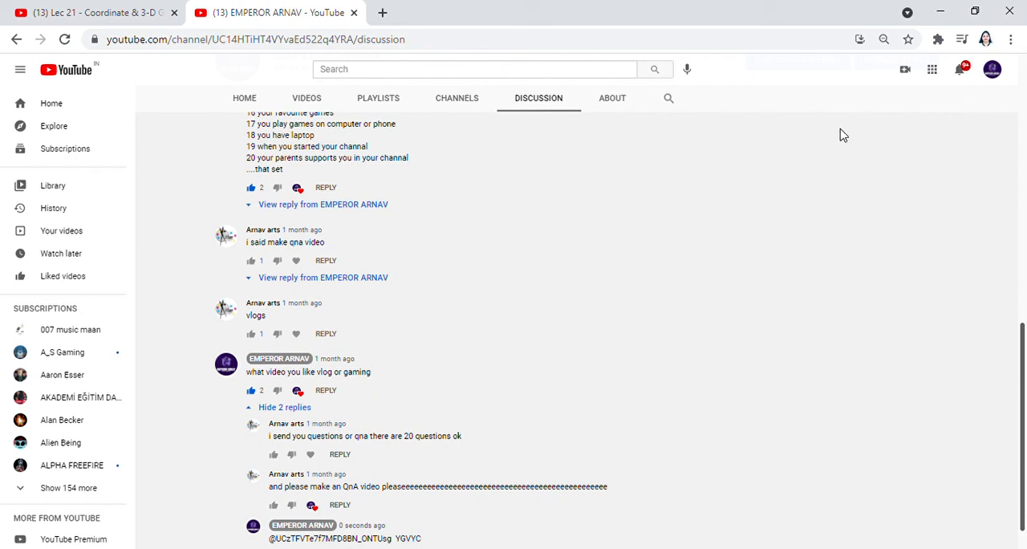
{"action": "mouse_move", "coordinate": [200, 449]}
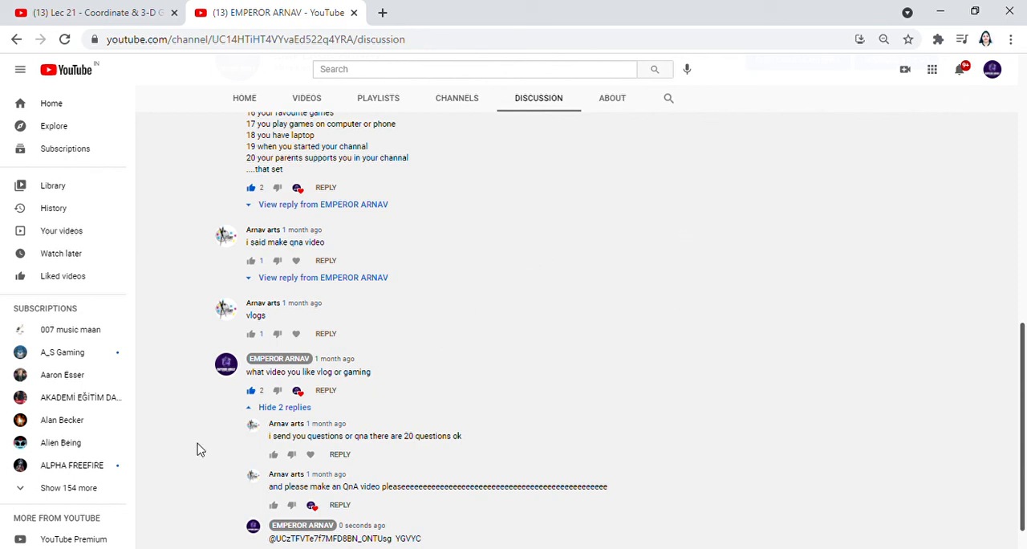
{"action": "mouse_move", "coordinate": [499, 305]}
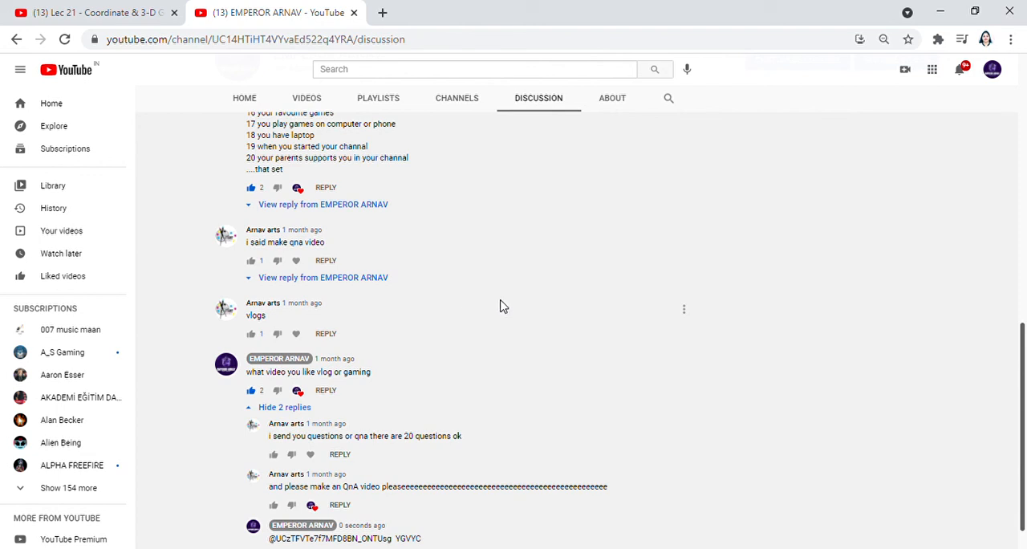
{"action": "mouse_move", "coordinate": [950, 180]}
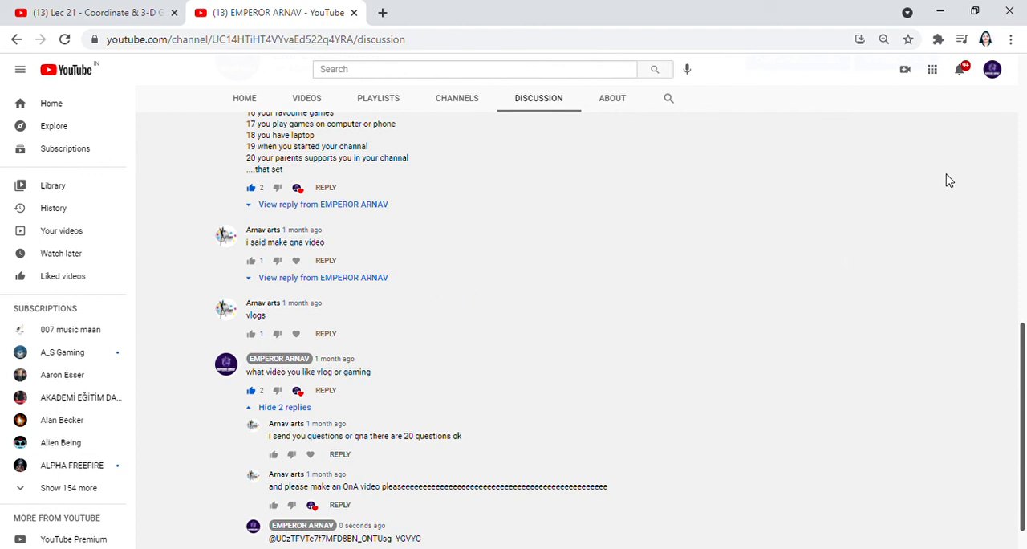